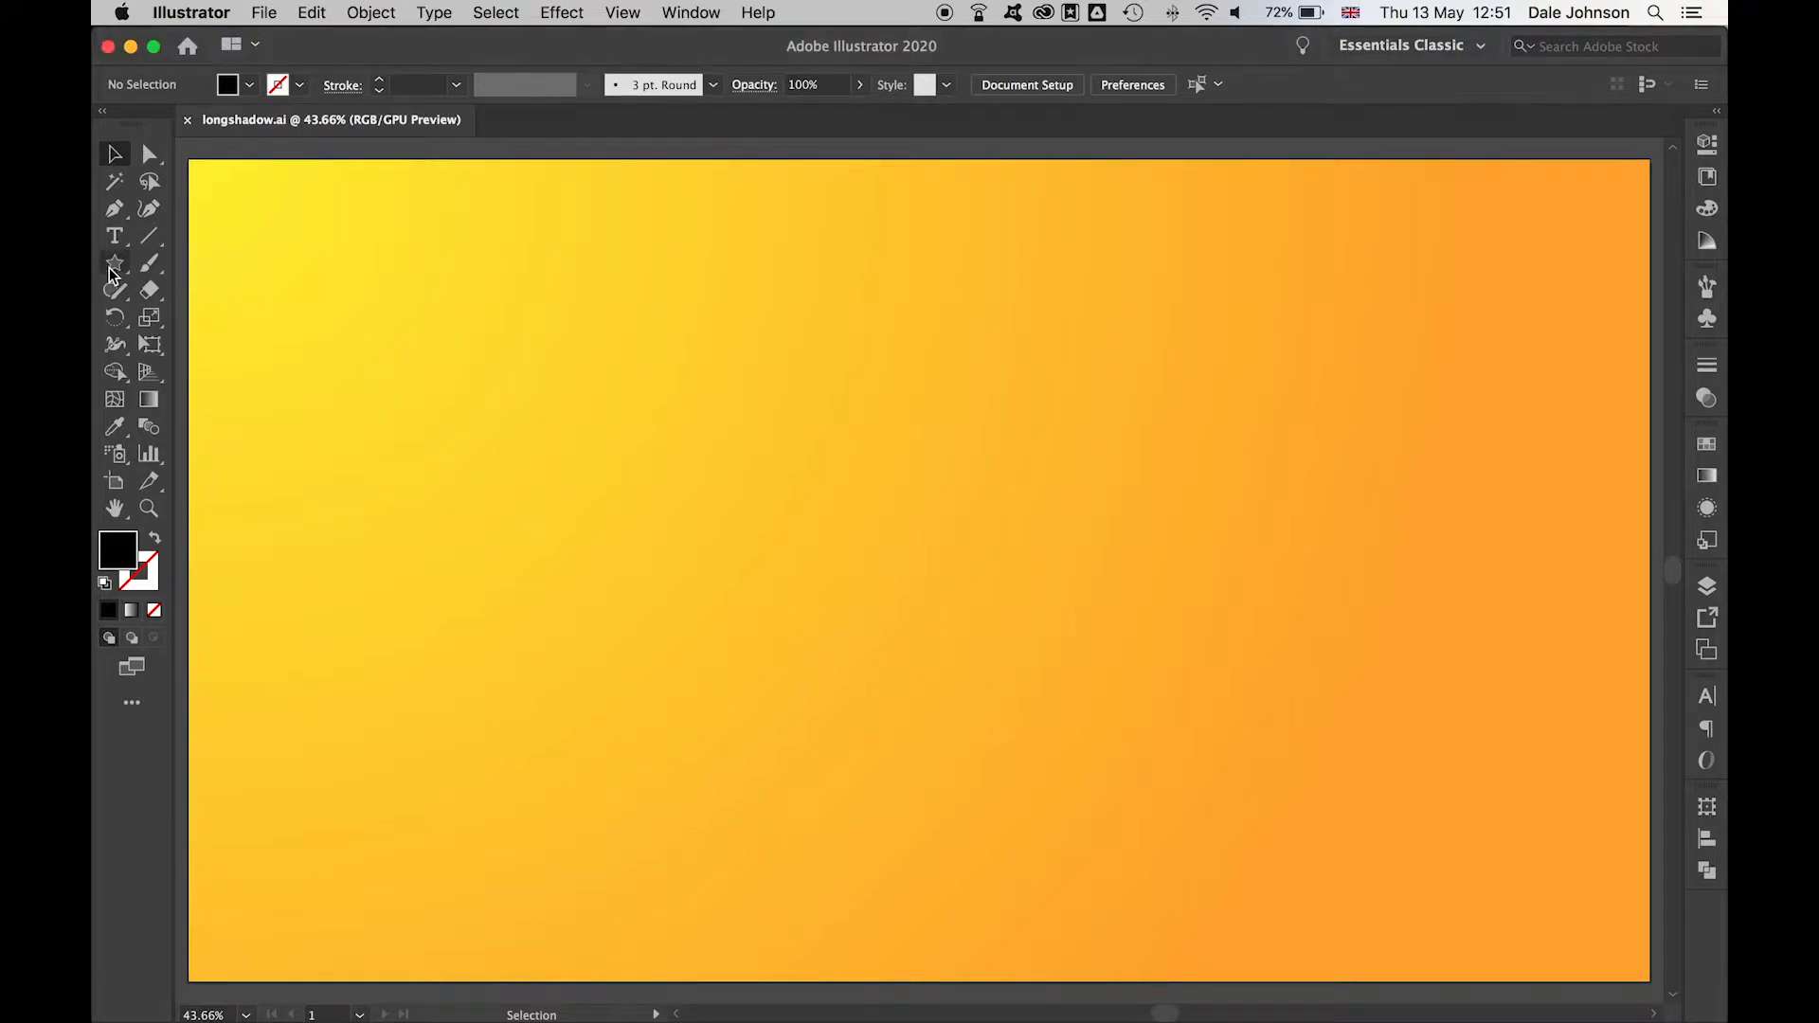
Draw a black five-pointed star with the Star Tool and align it centred to the artboard
click(114, 262)
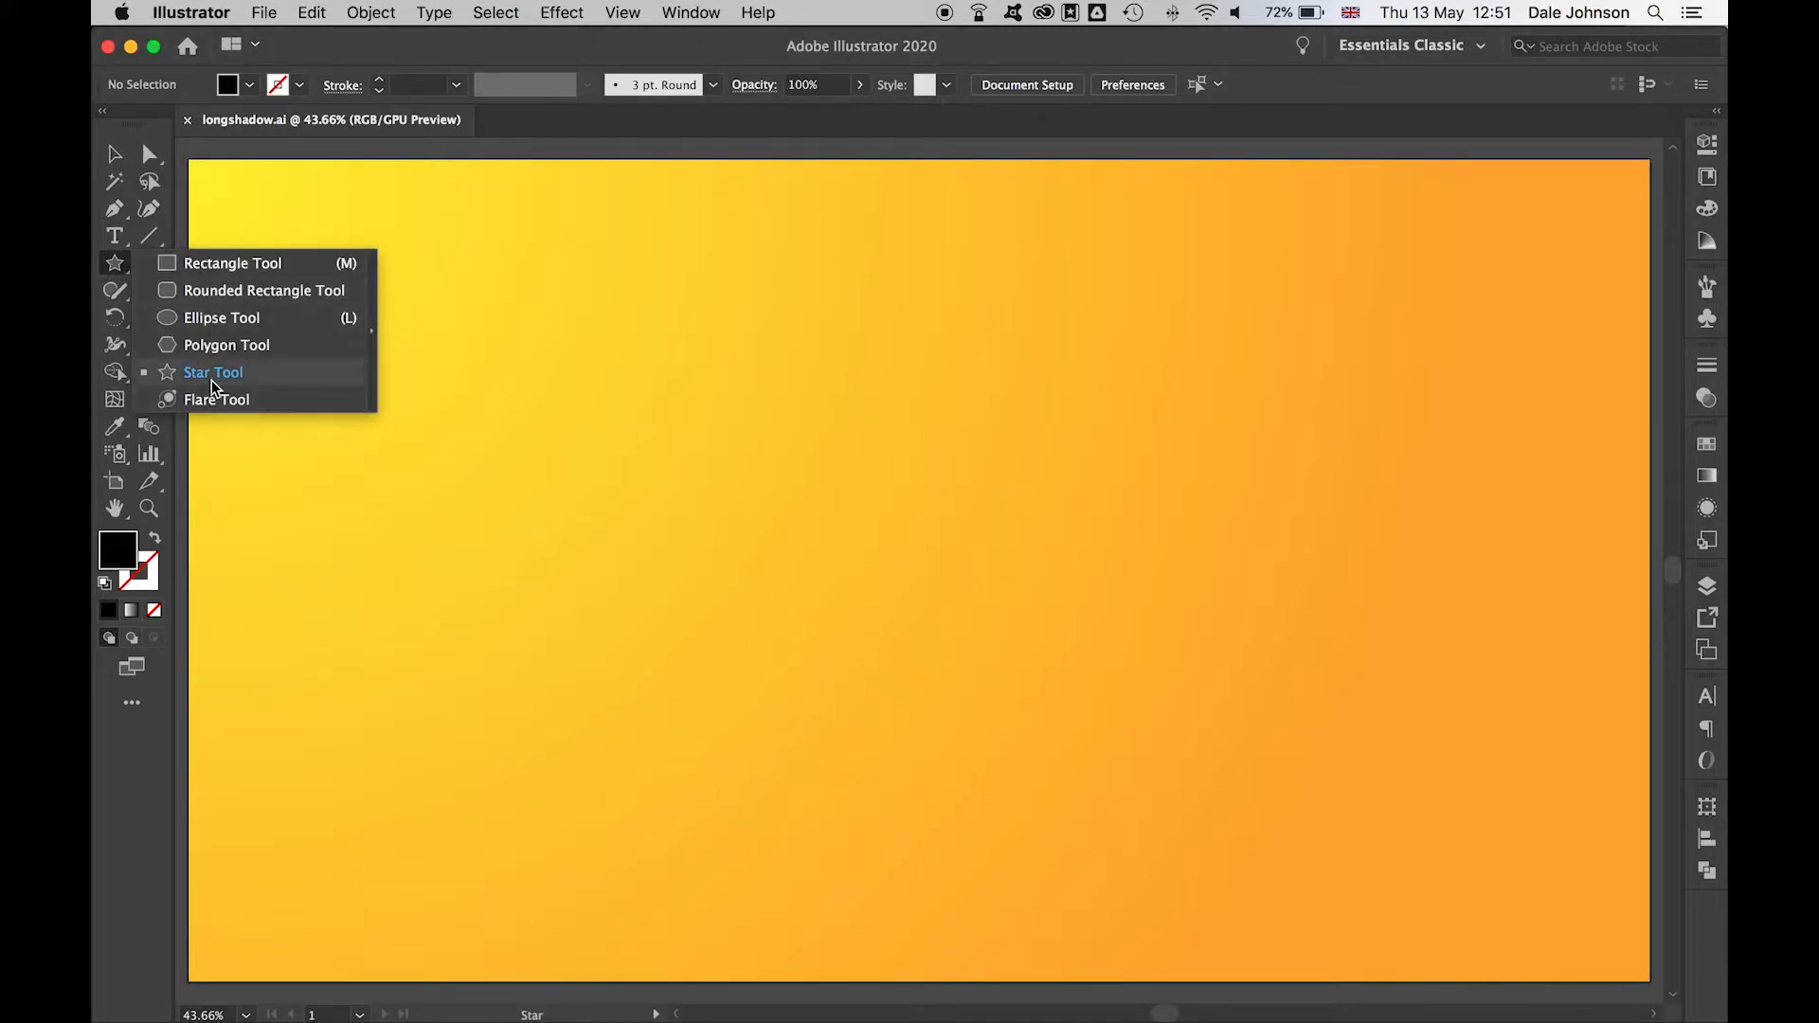
click(214, 372)
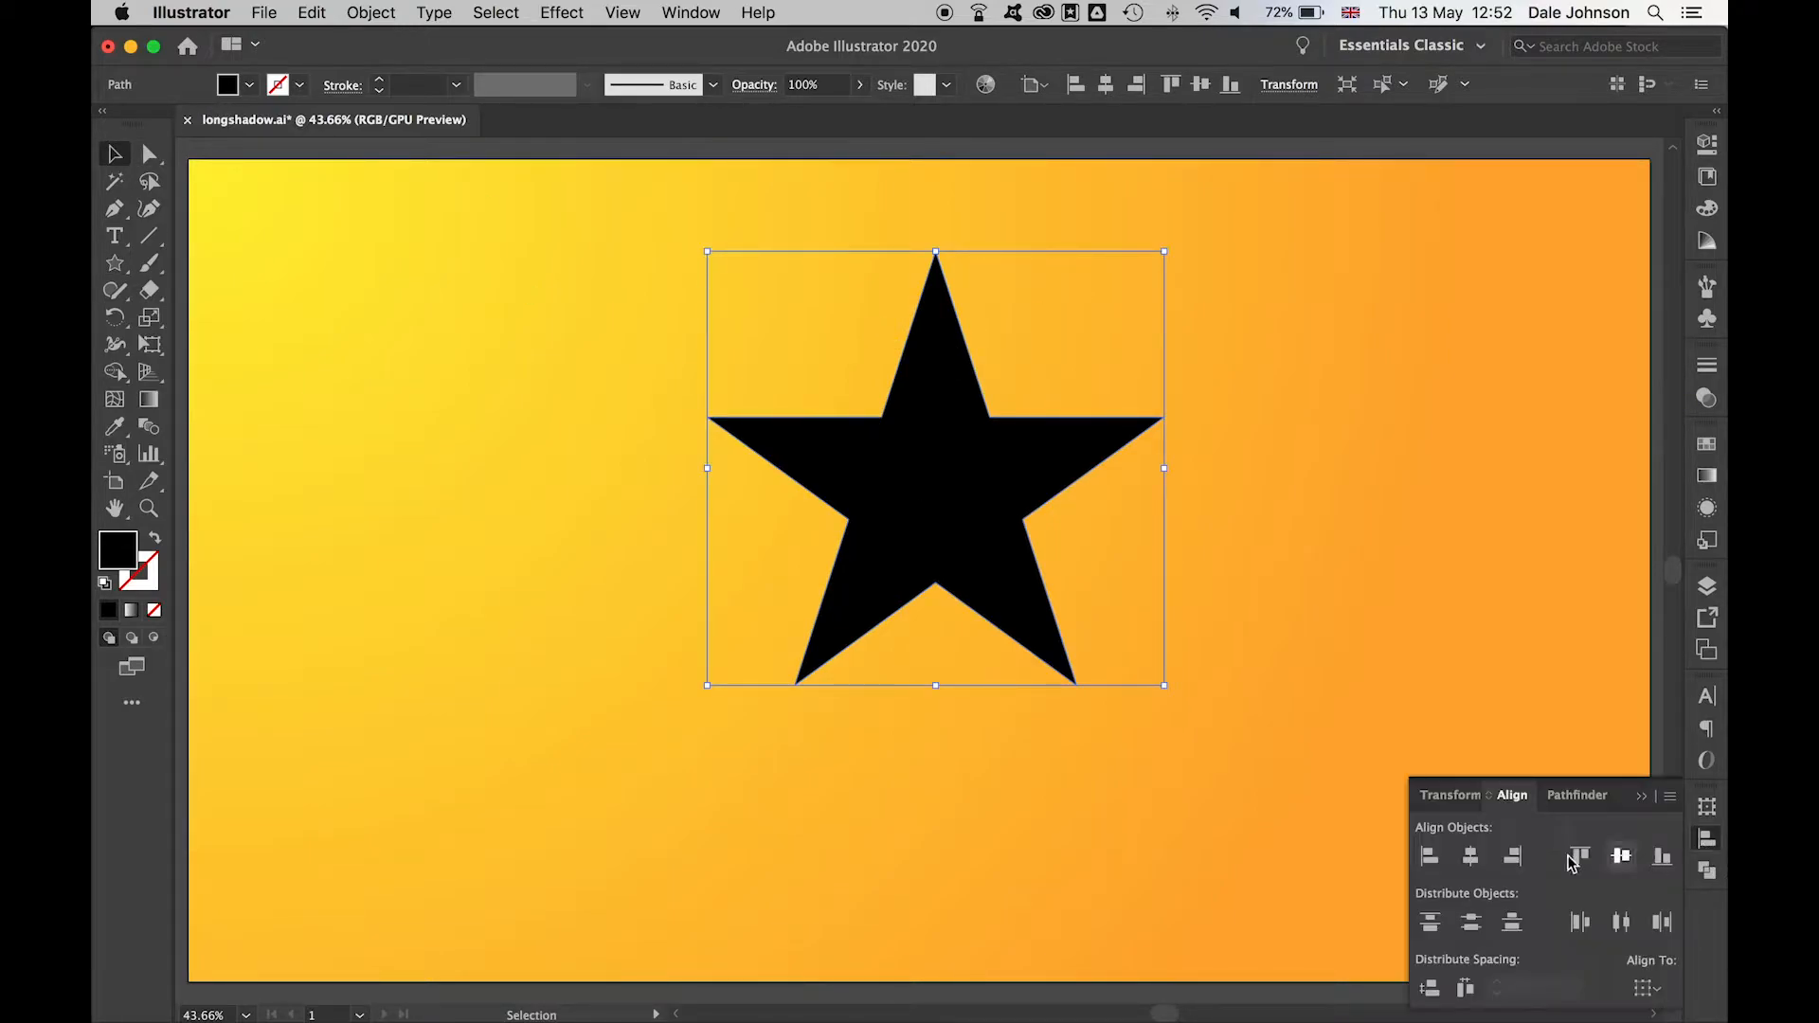
click(1647, 987)
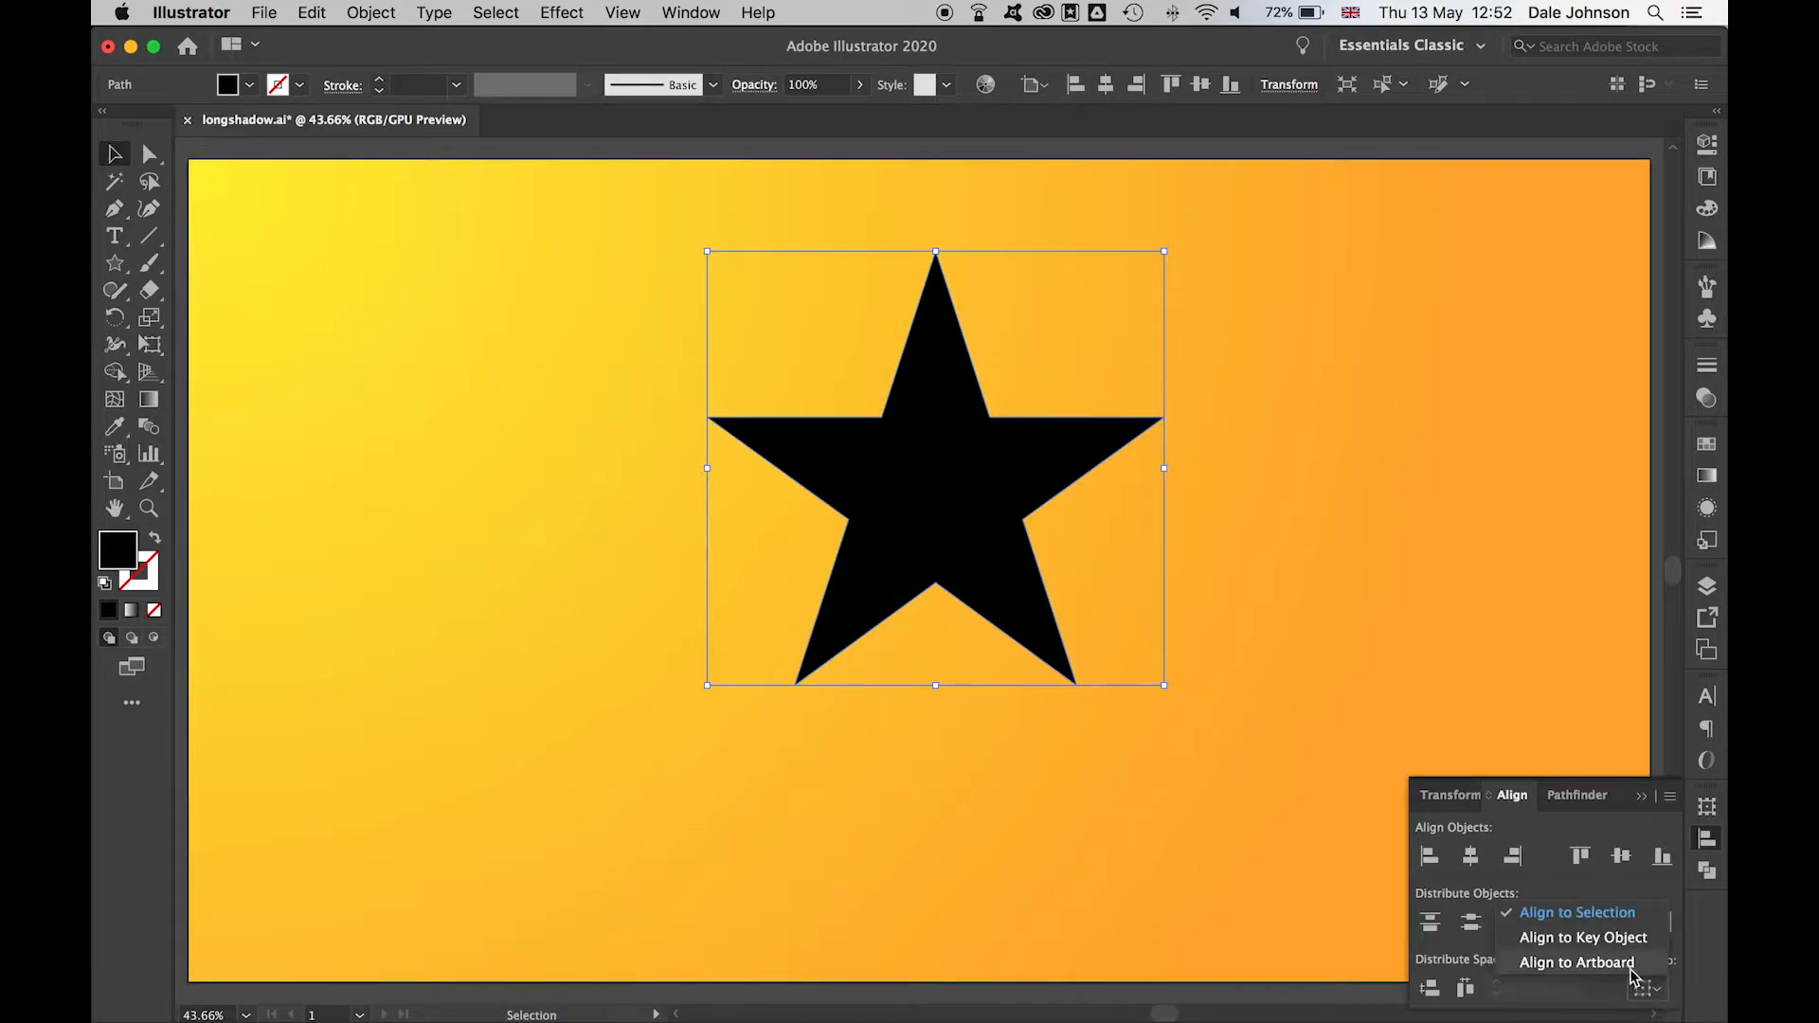
click(1621, 856)
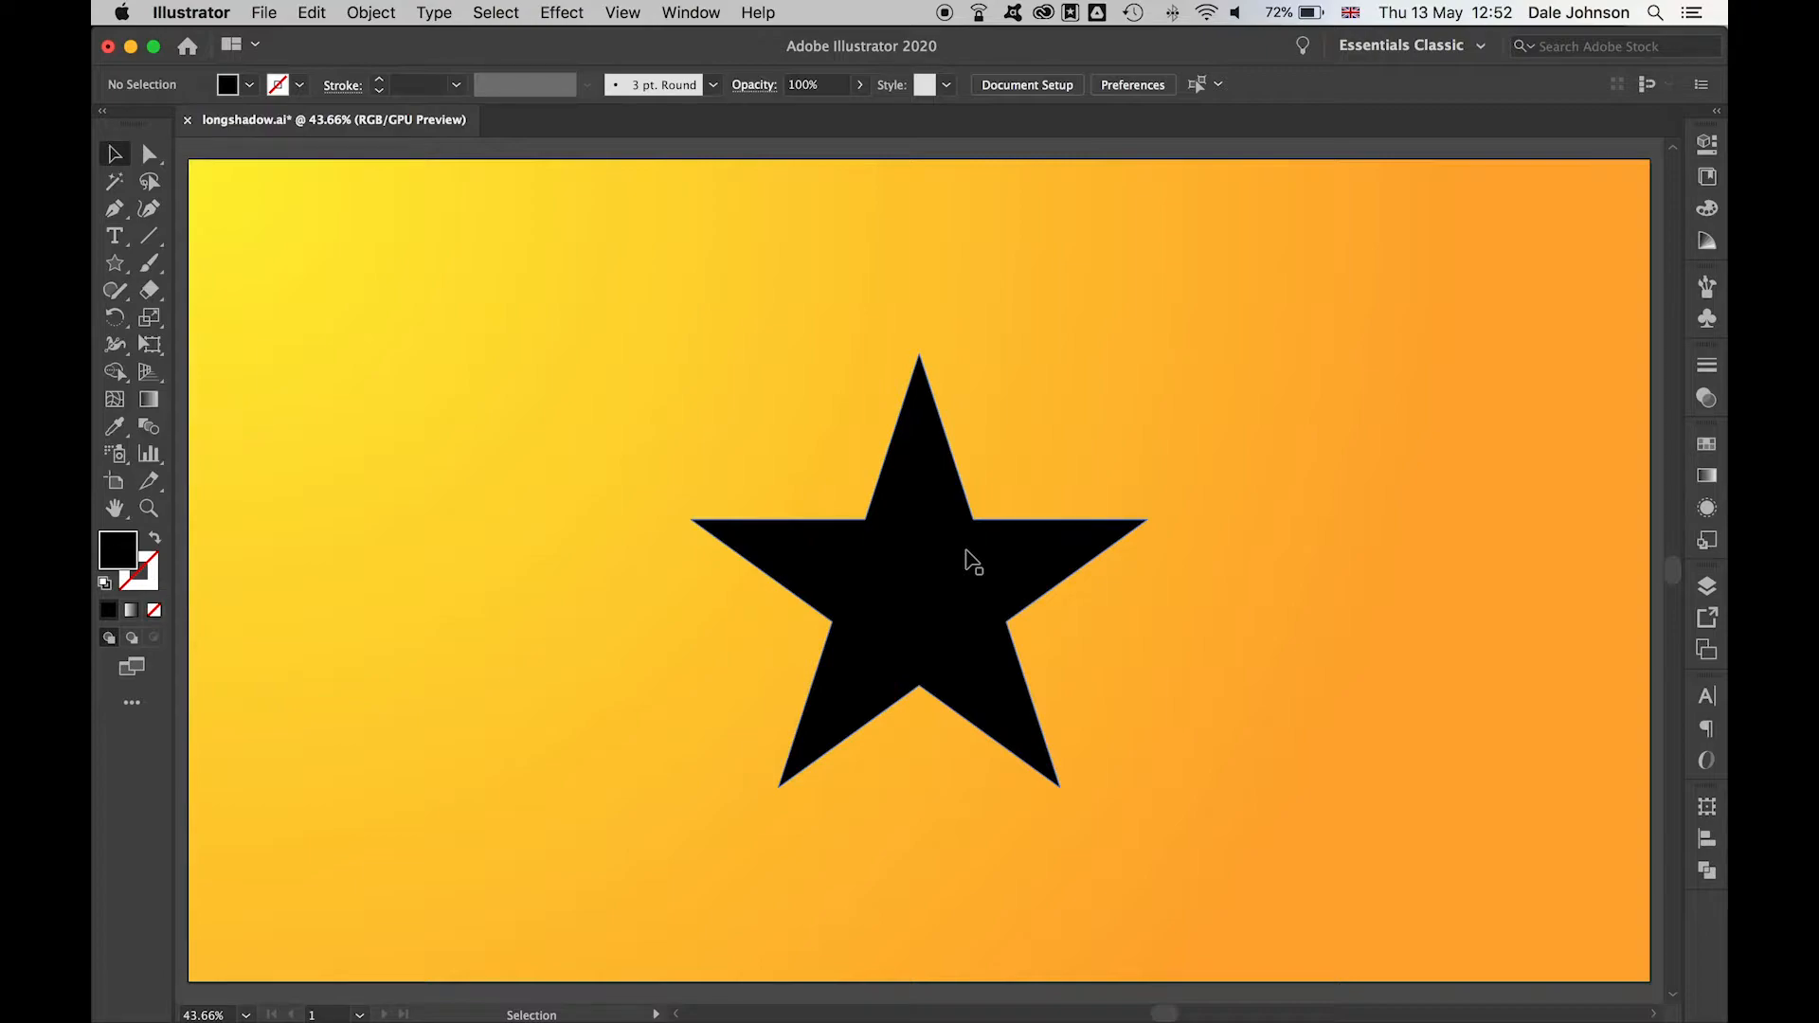
Alt-drag two star copies, fill the middle star yellow and the copies orange-red, and reposition them
click(916, 568)
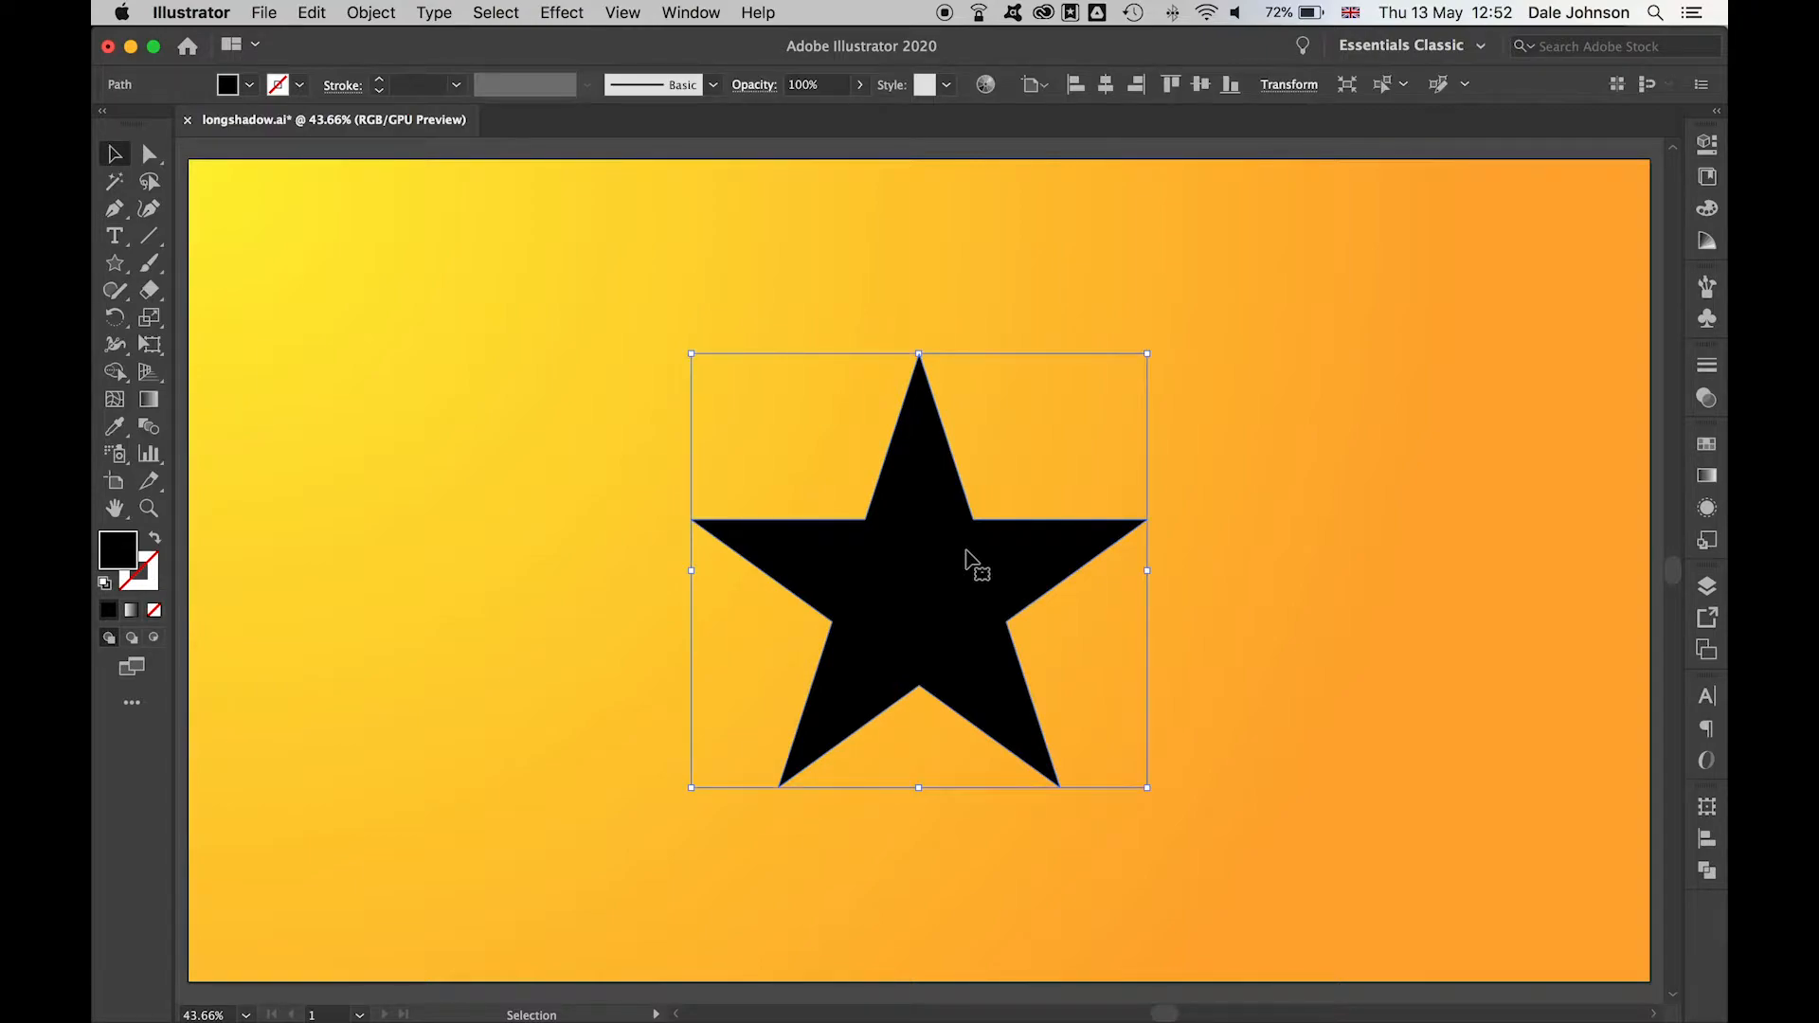
drag(971, 560, 739, 485)
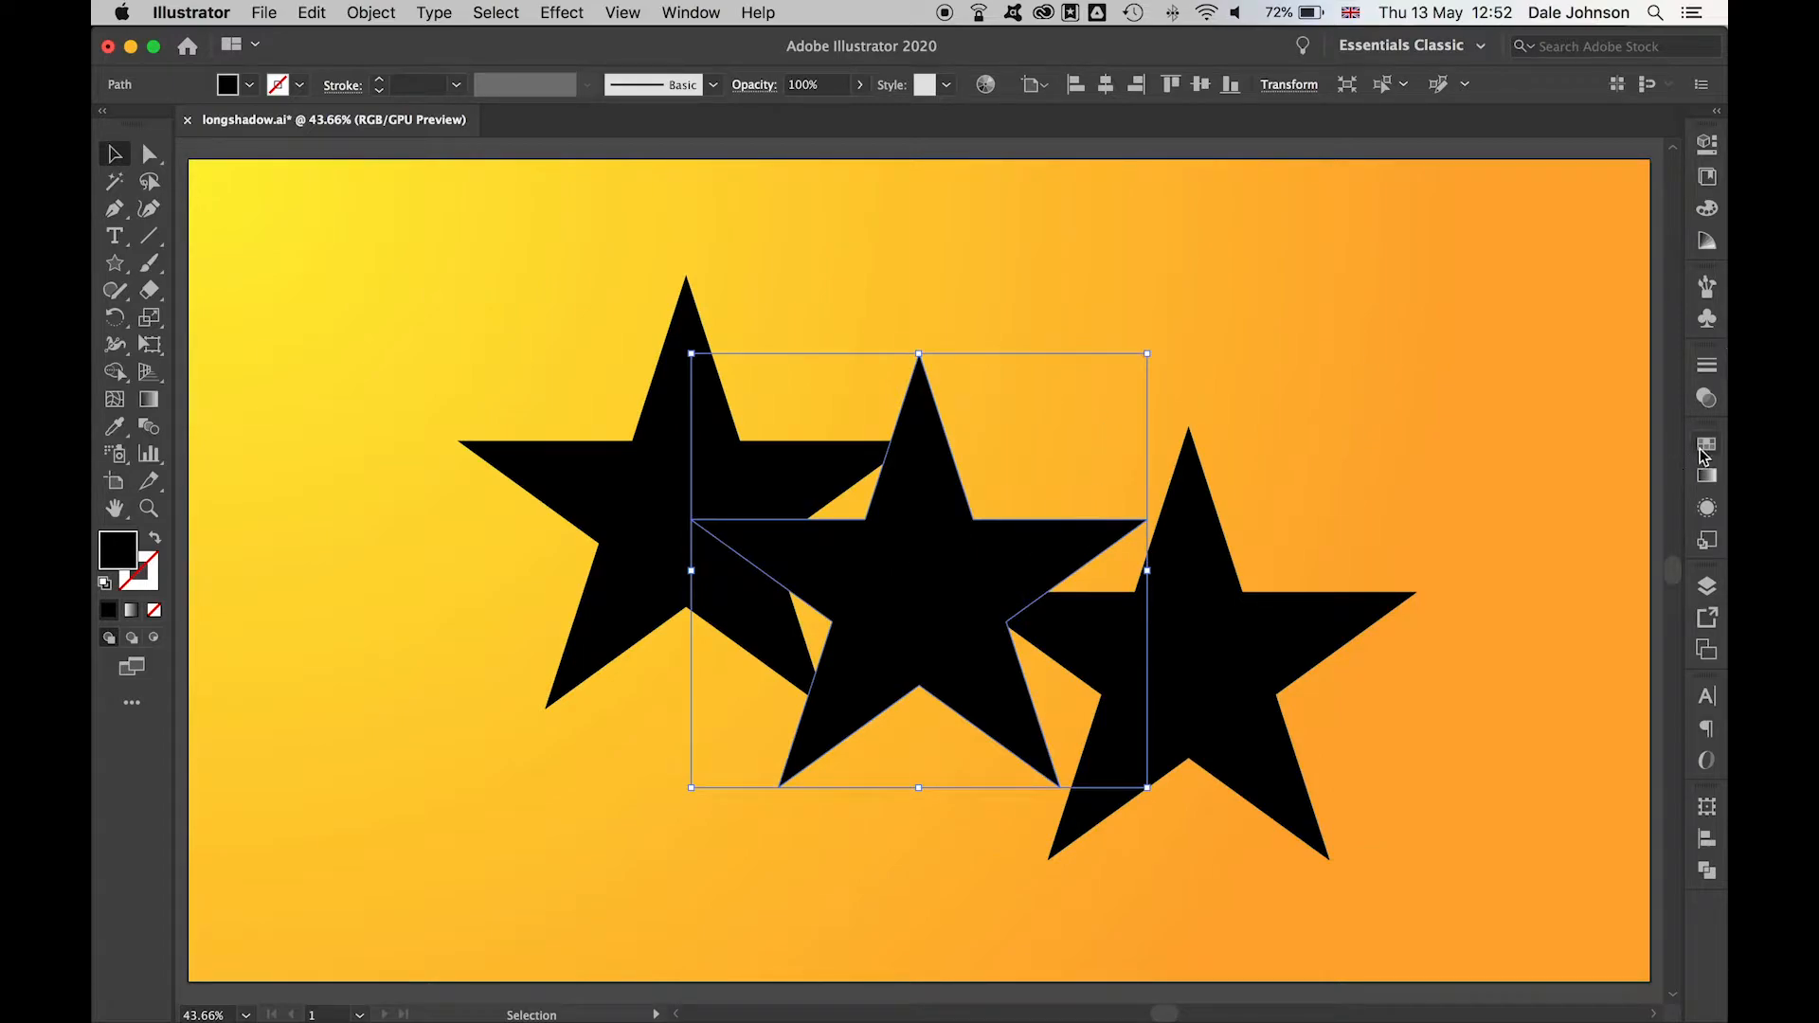
click(1498, 503)
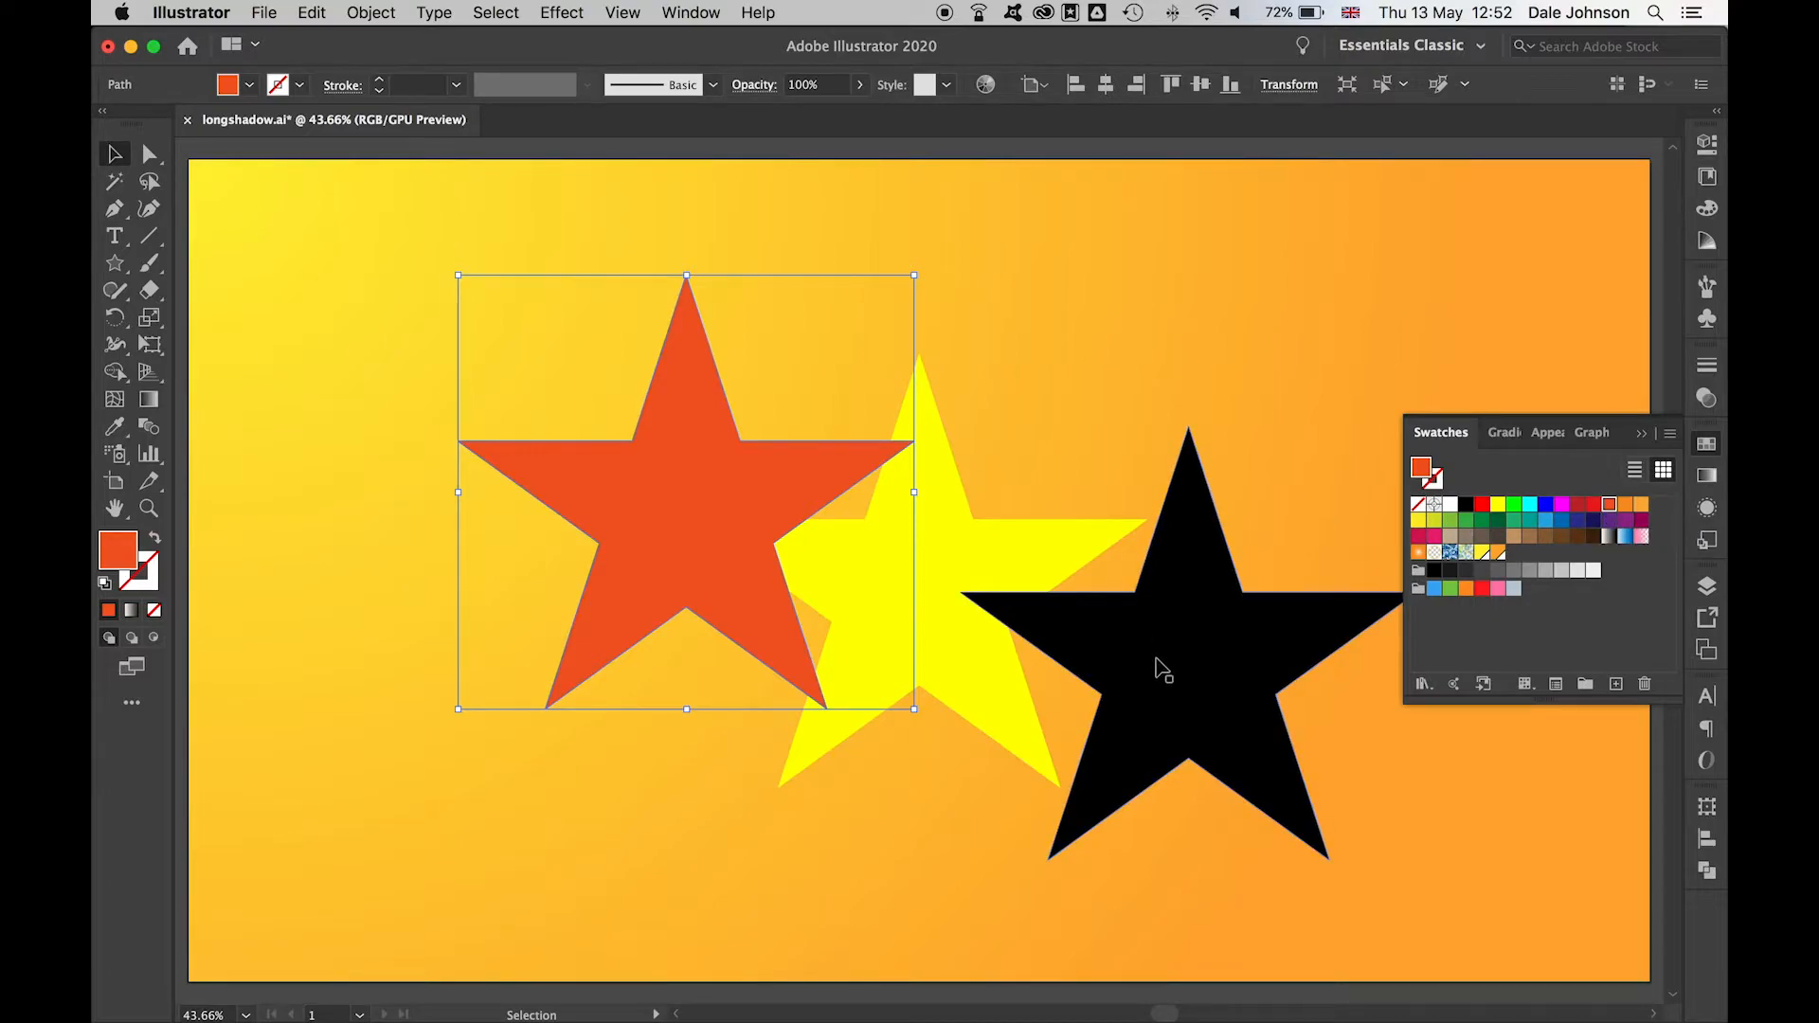
mouse_move(1265, 658)
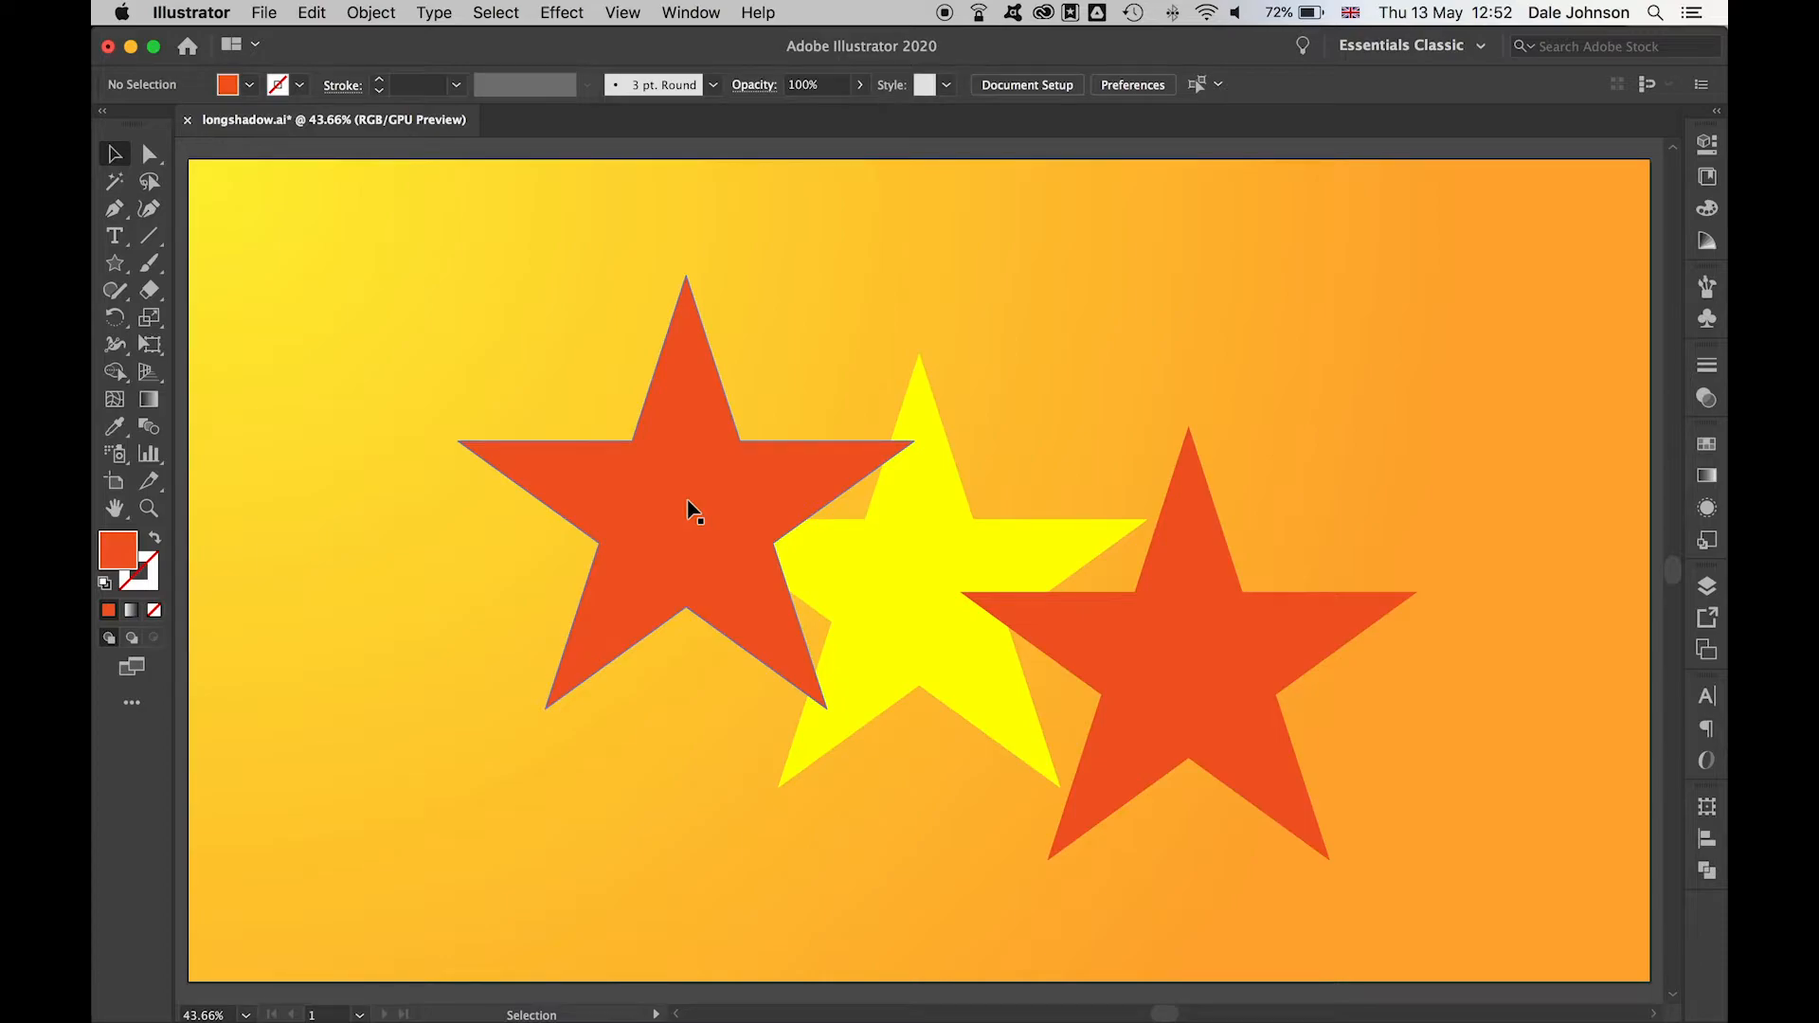
drag(688, 511, 878, 565)
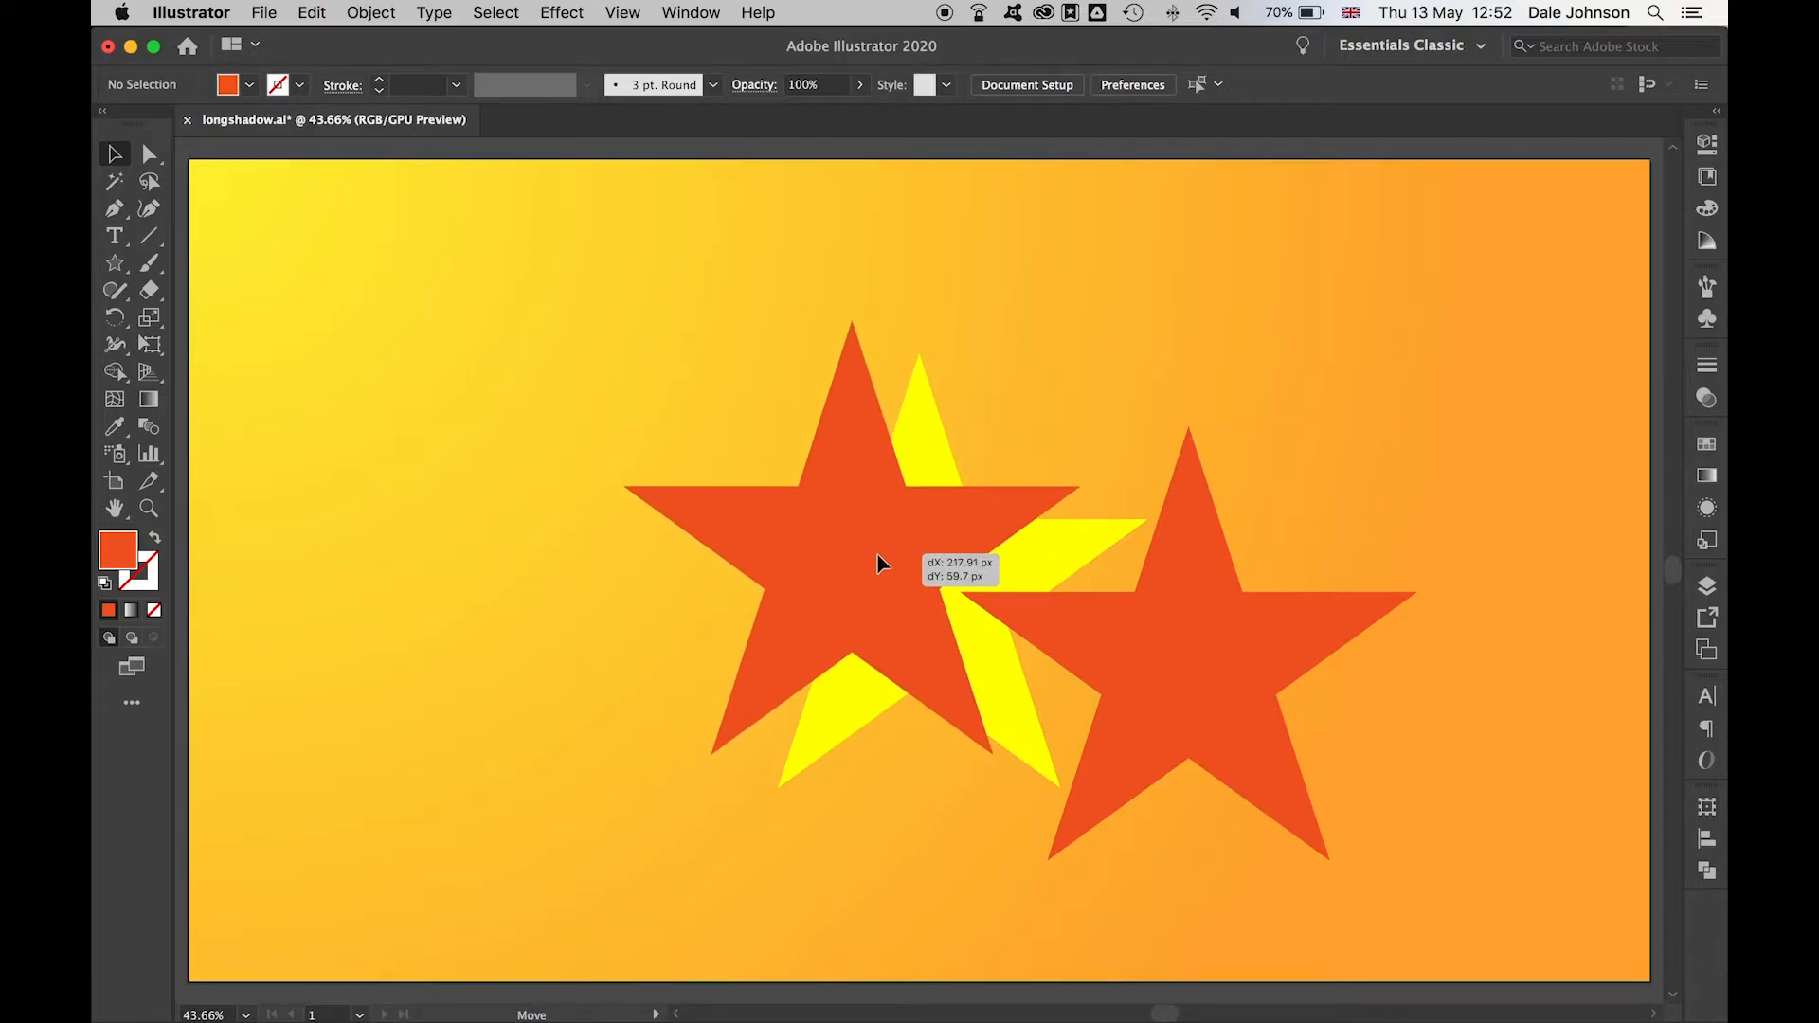
drag(875, 565, 1317, 425)
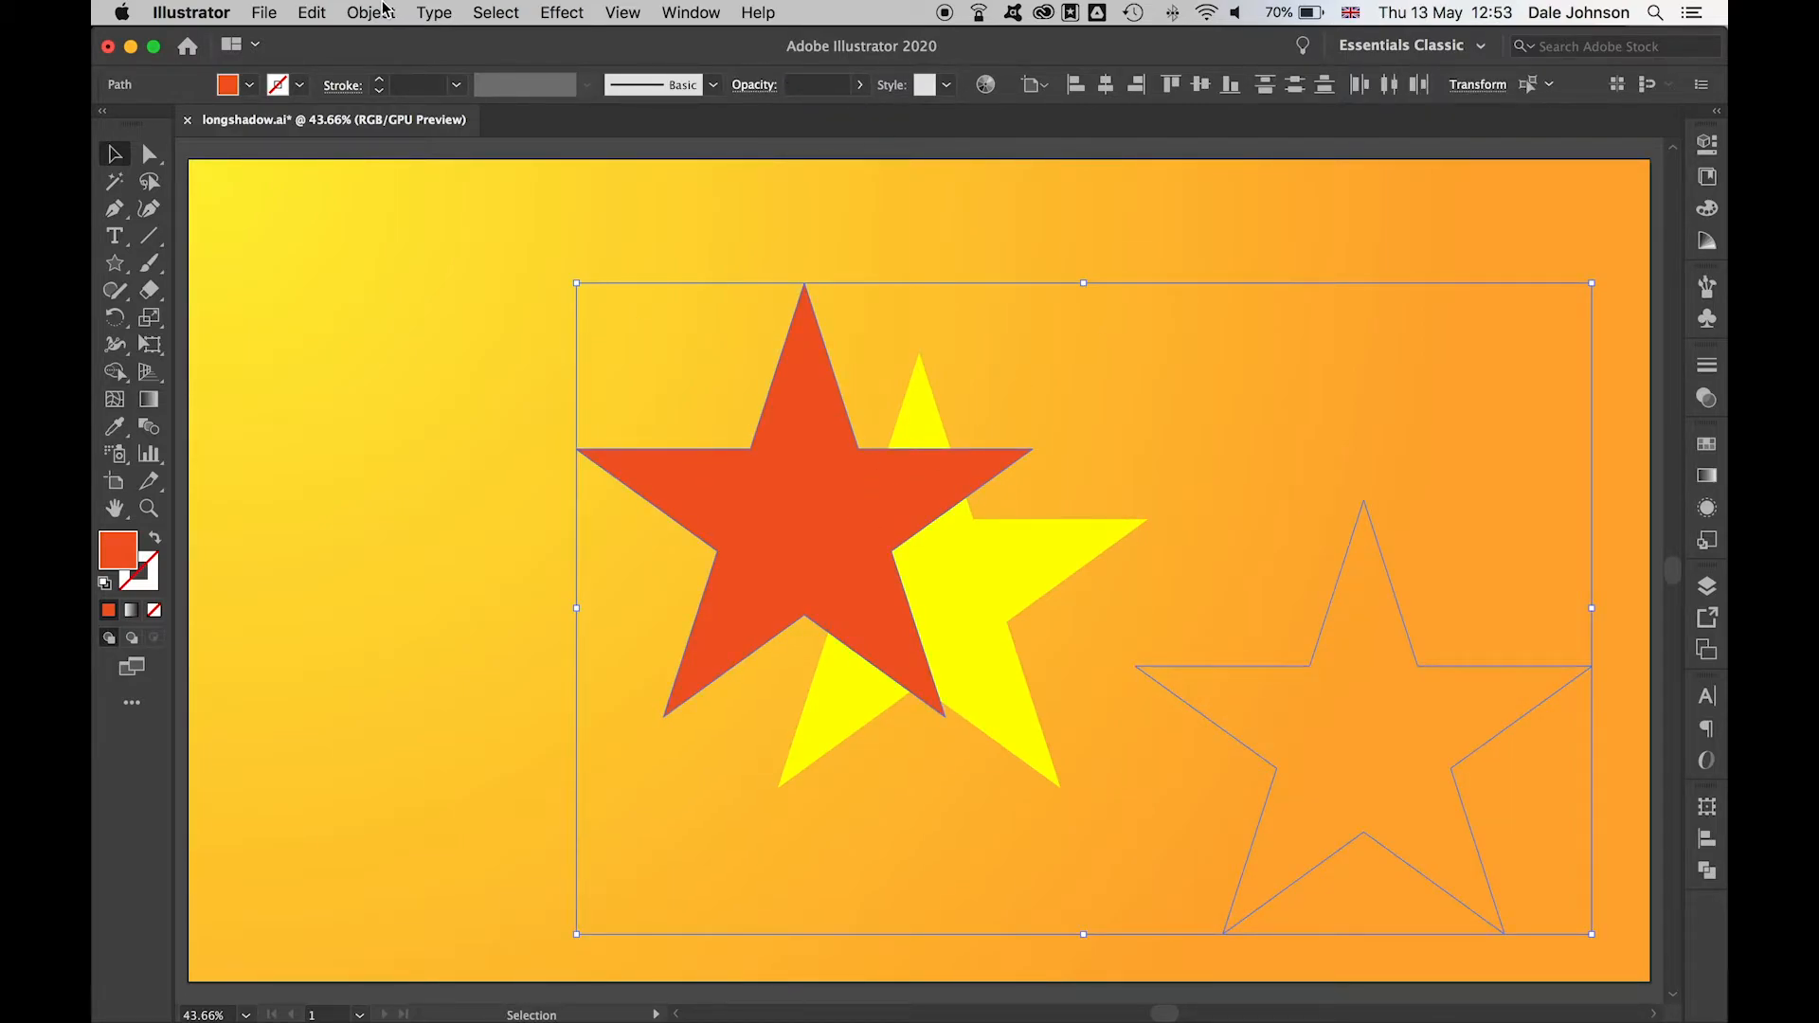
Make a blend of the two orange-red stars with Specified Distance spacing of 1 px
click(370, 12)
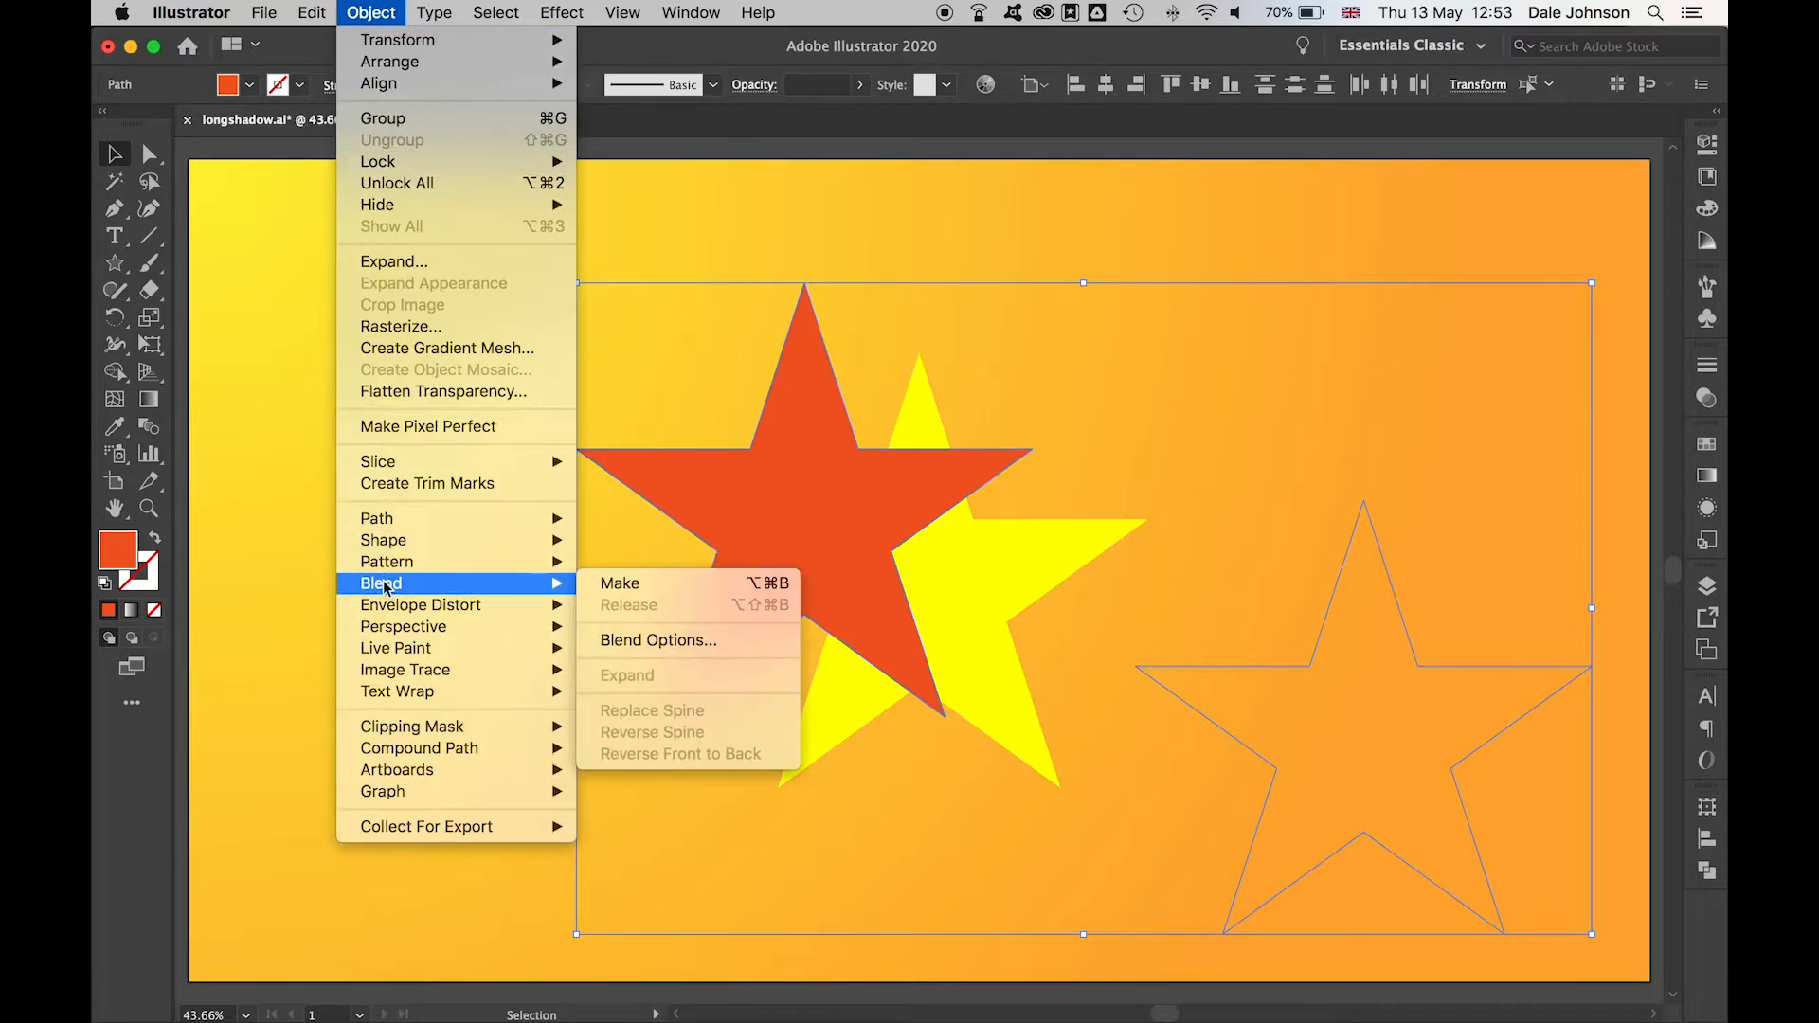
click(619, 582)
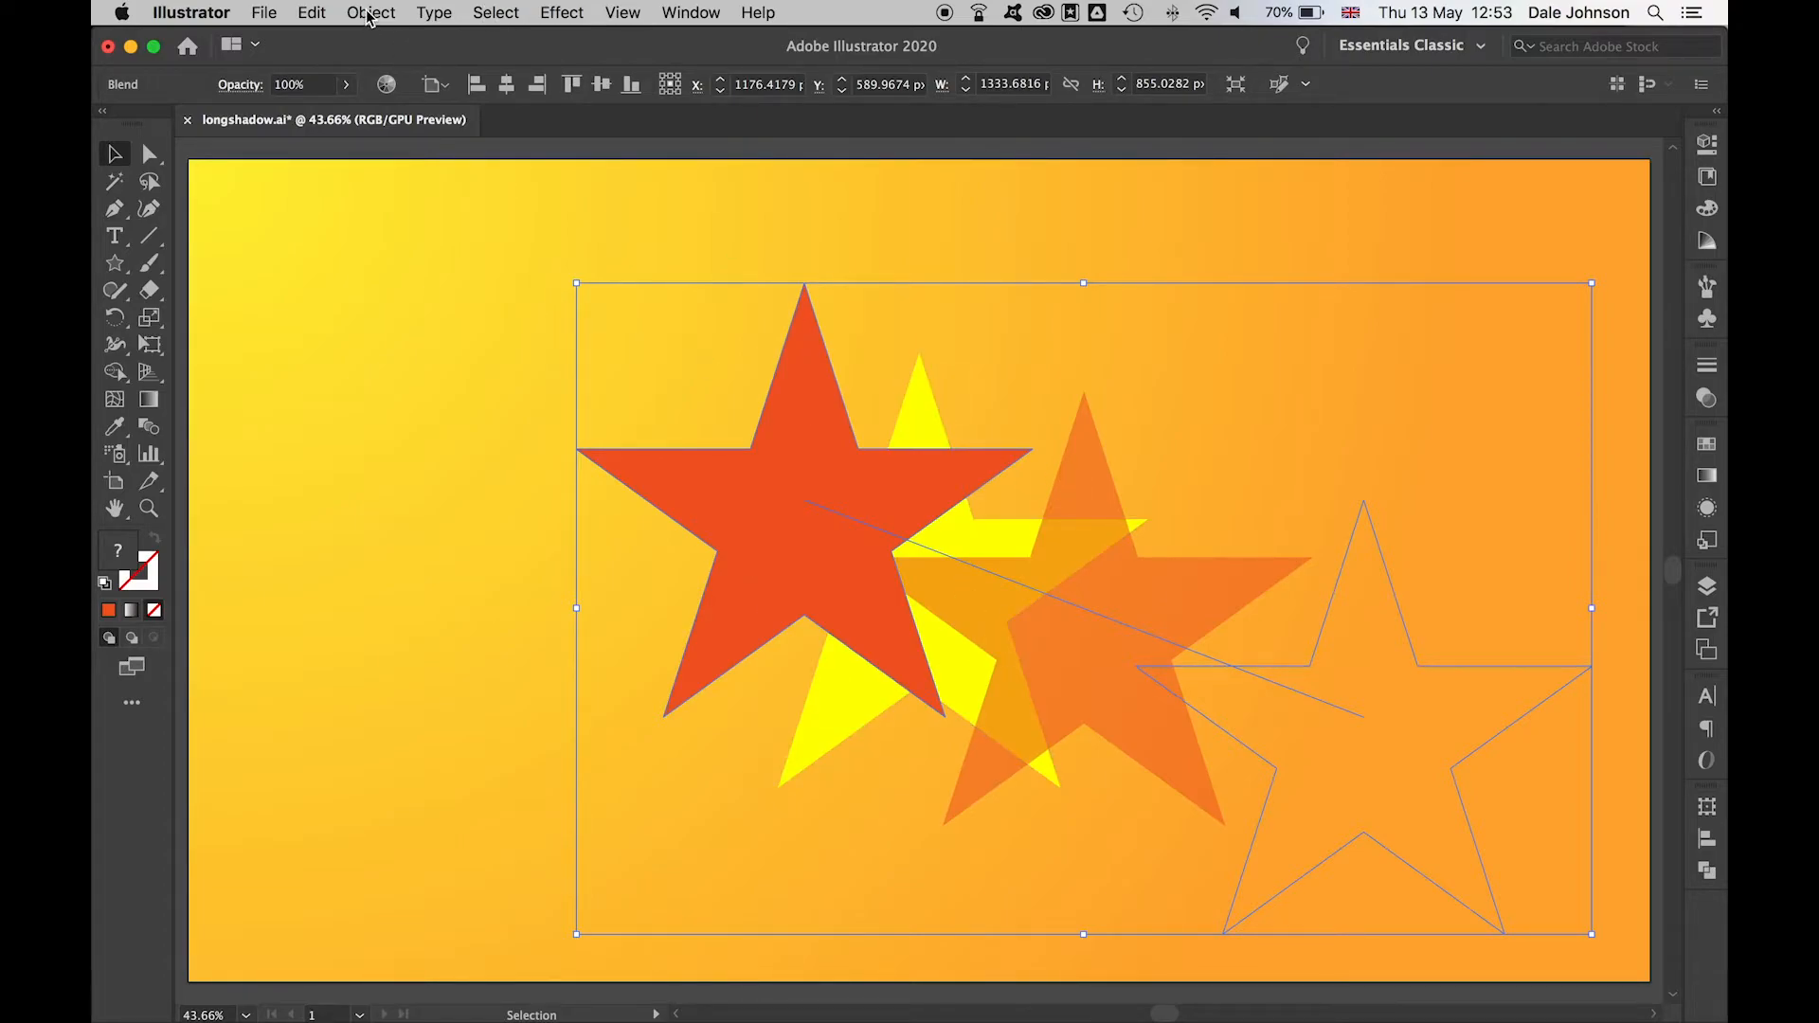
click(371, 12)
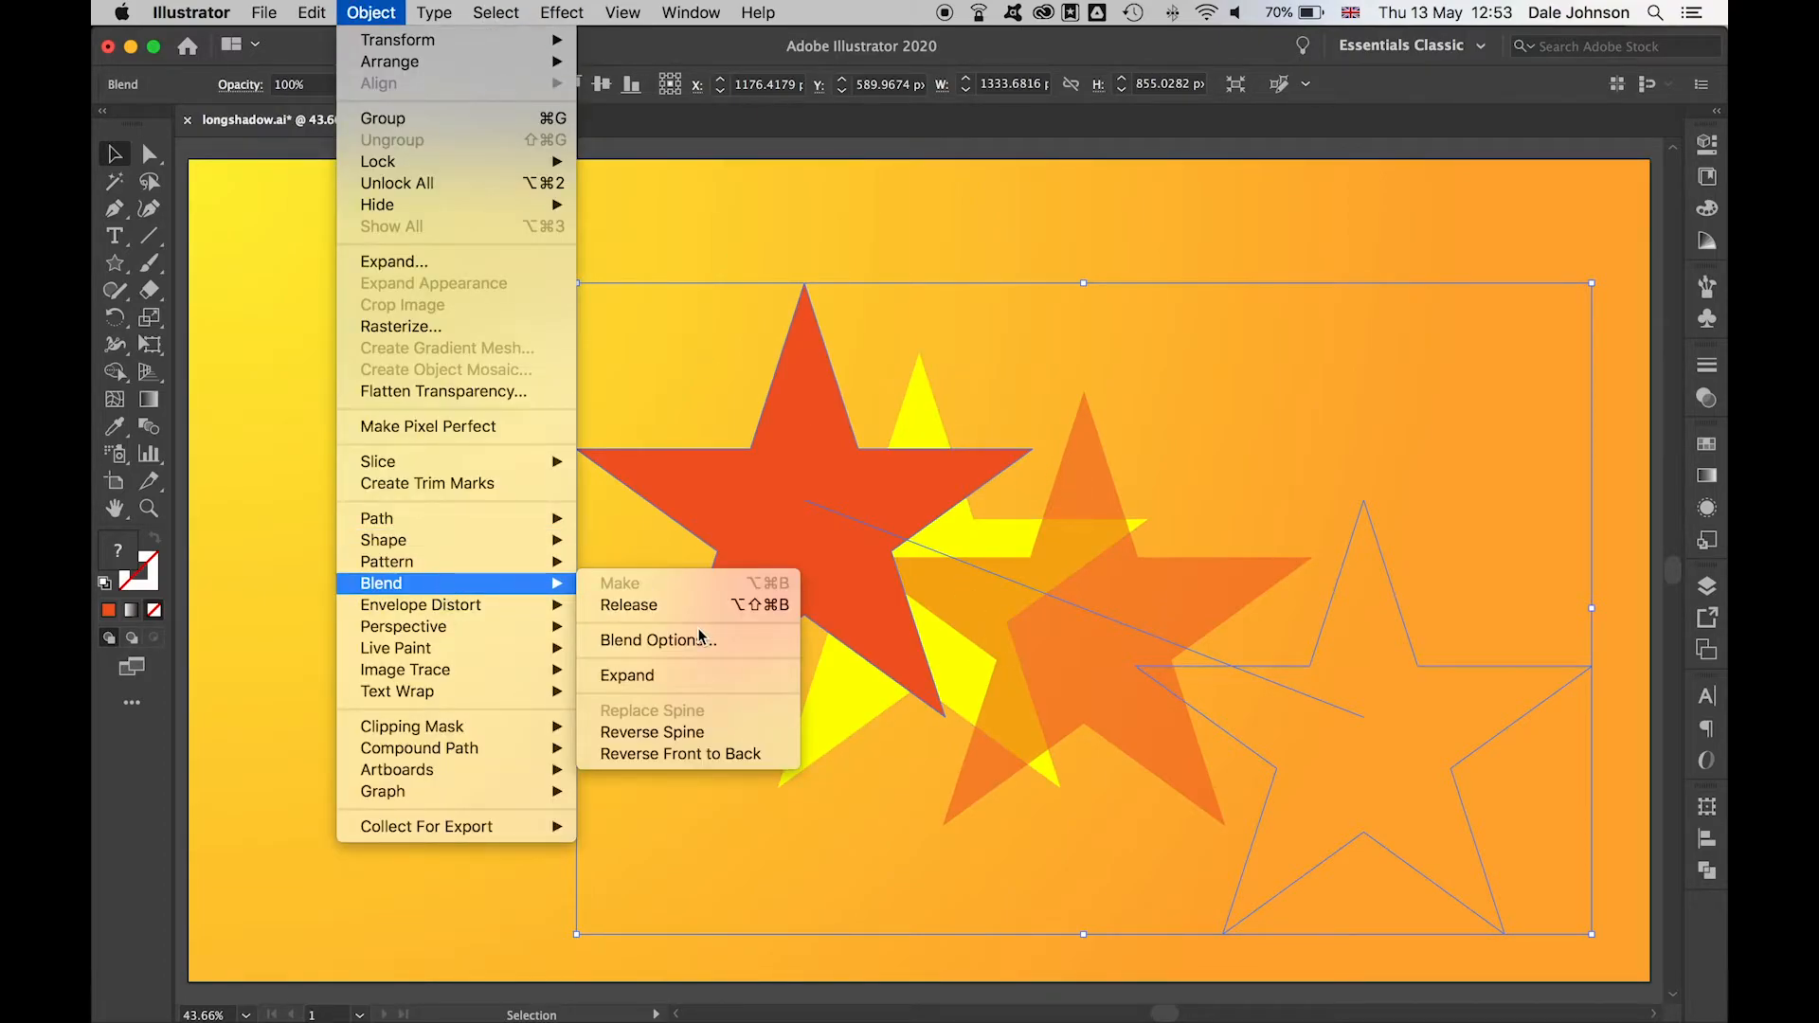
click(659, 639)
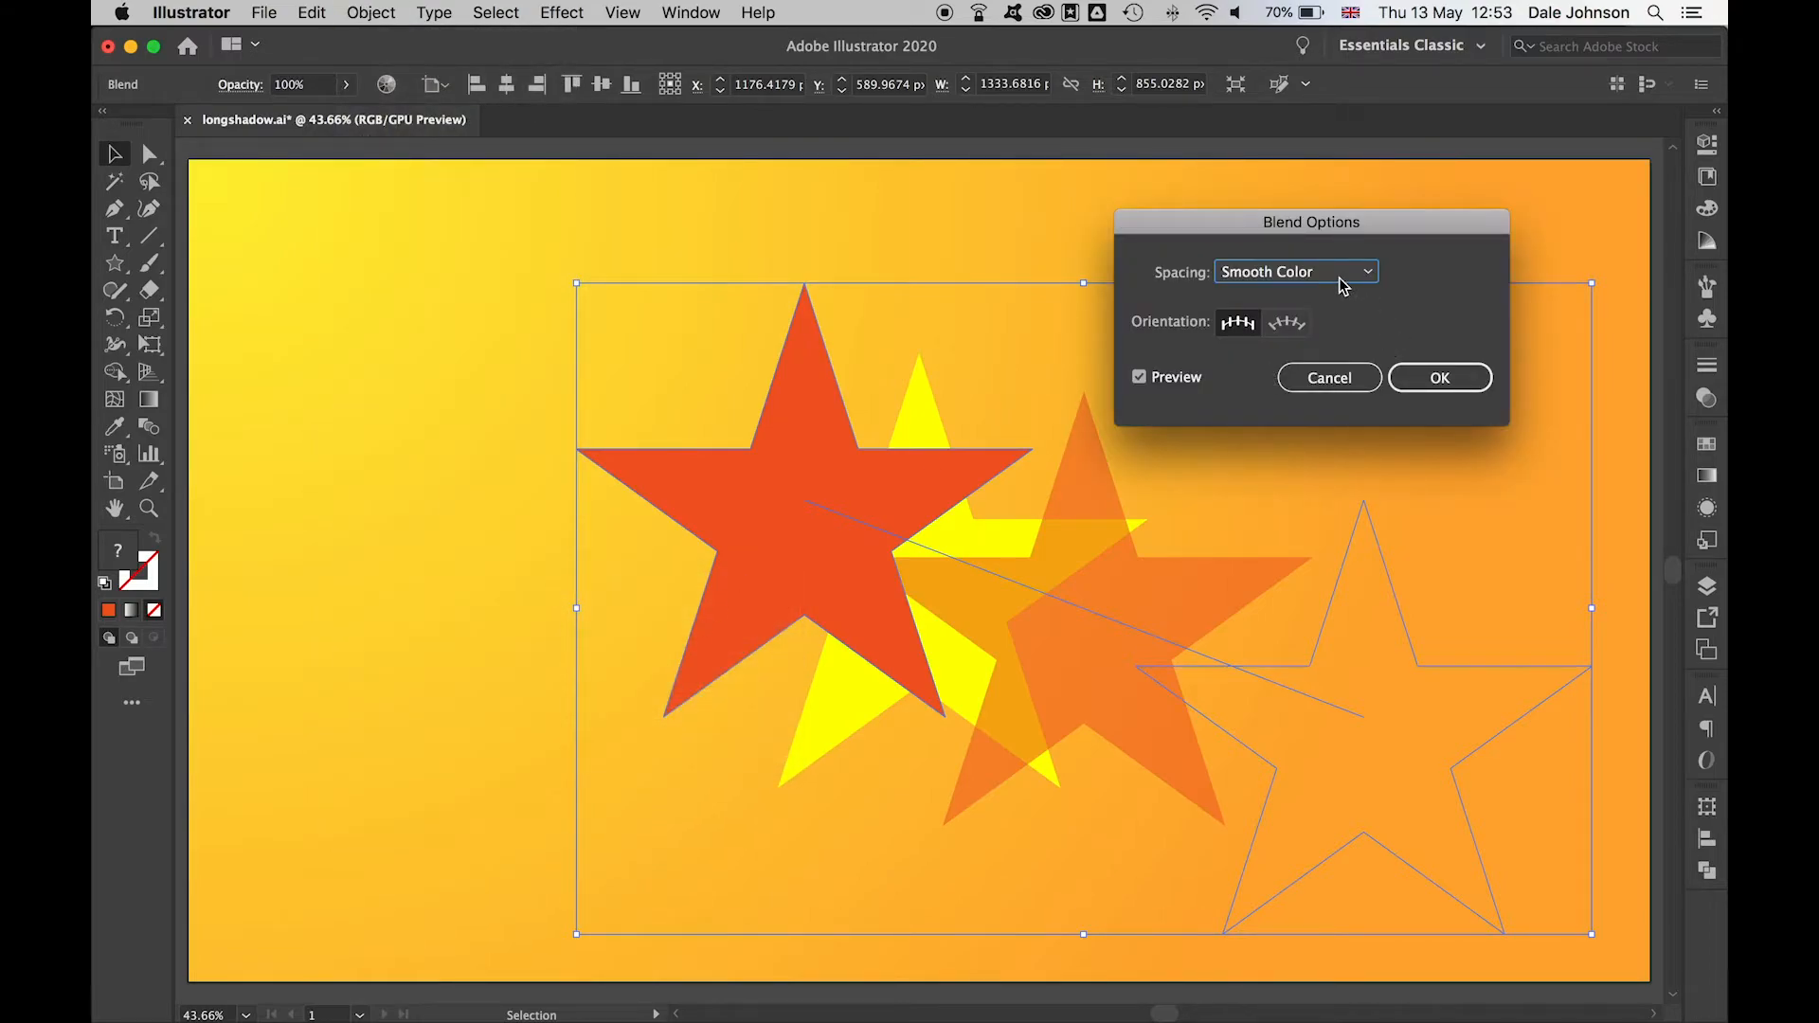
click(1297, 272)
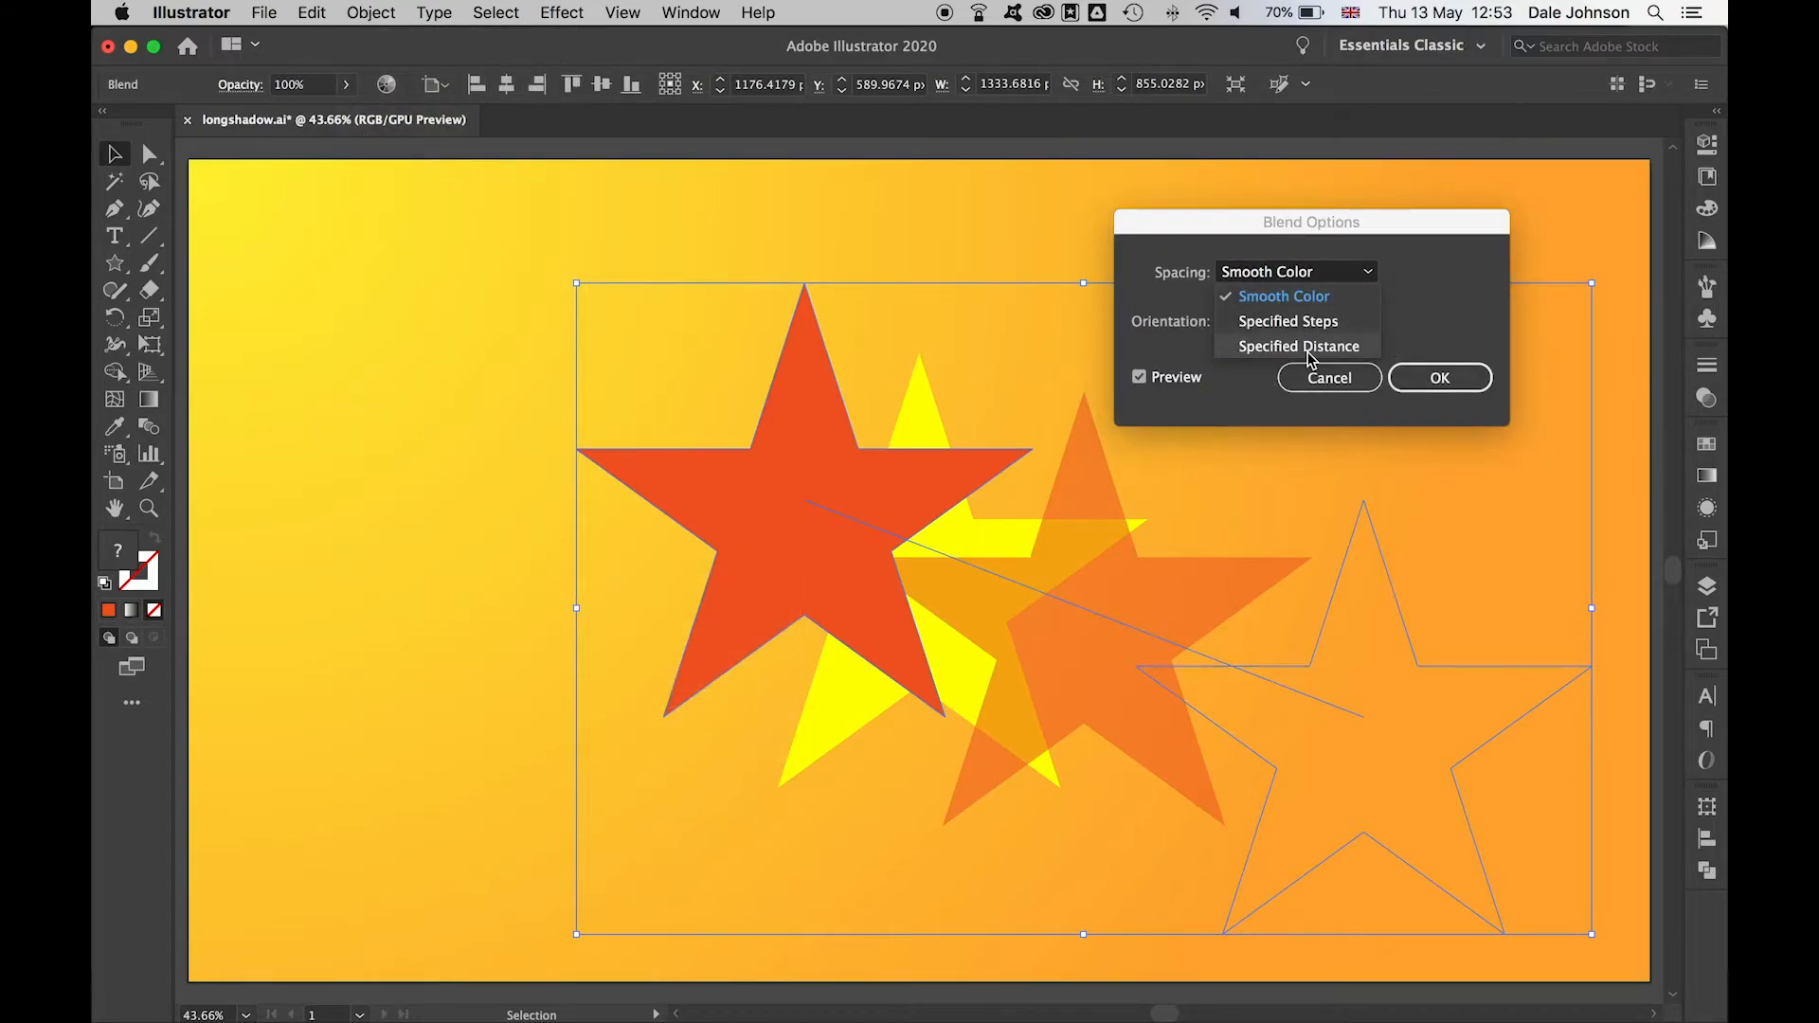
click(1299, 346)
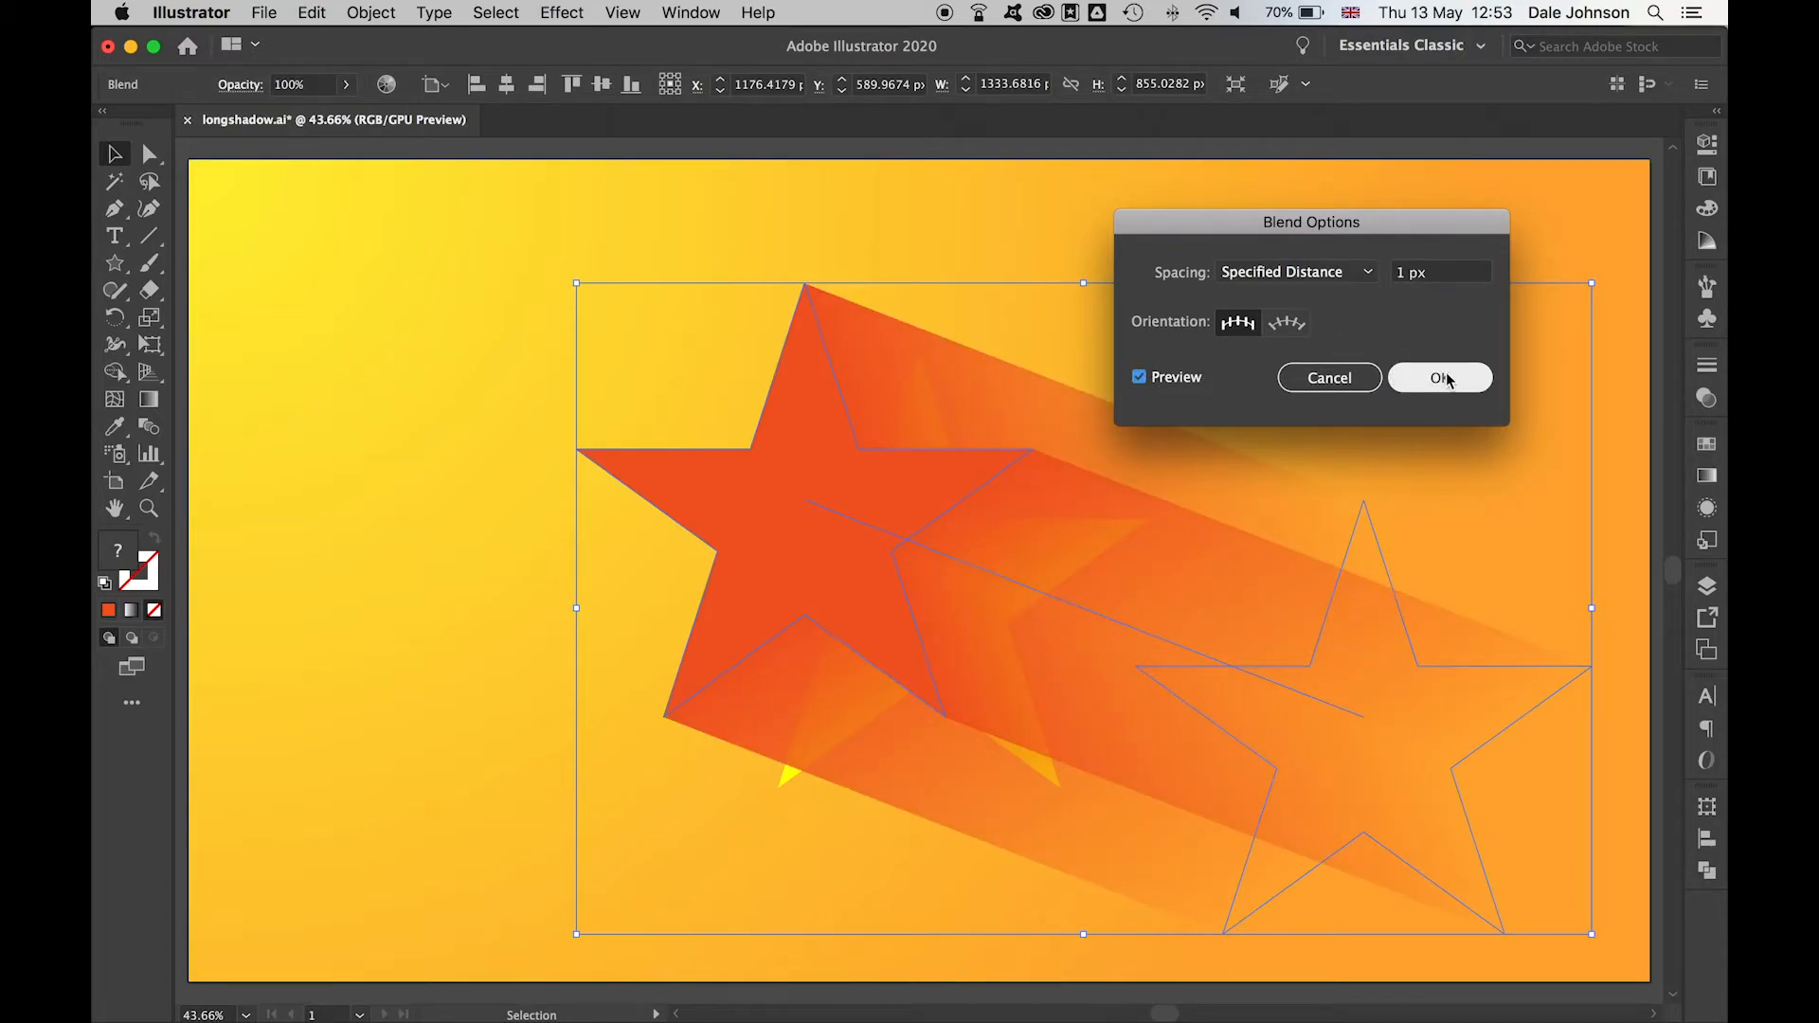
click(1438, 377)
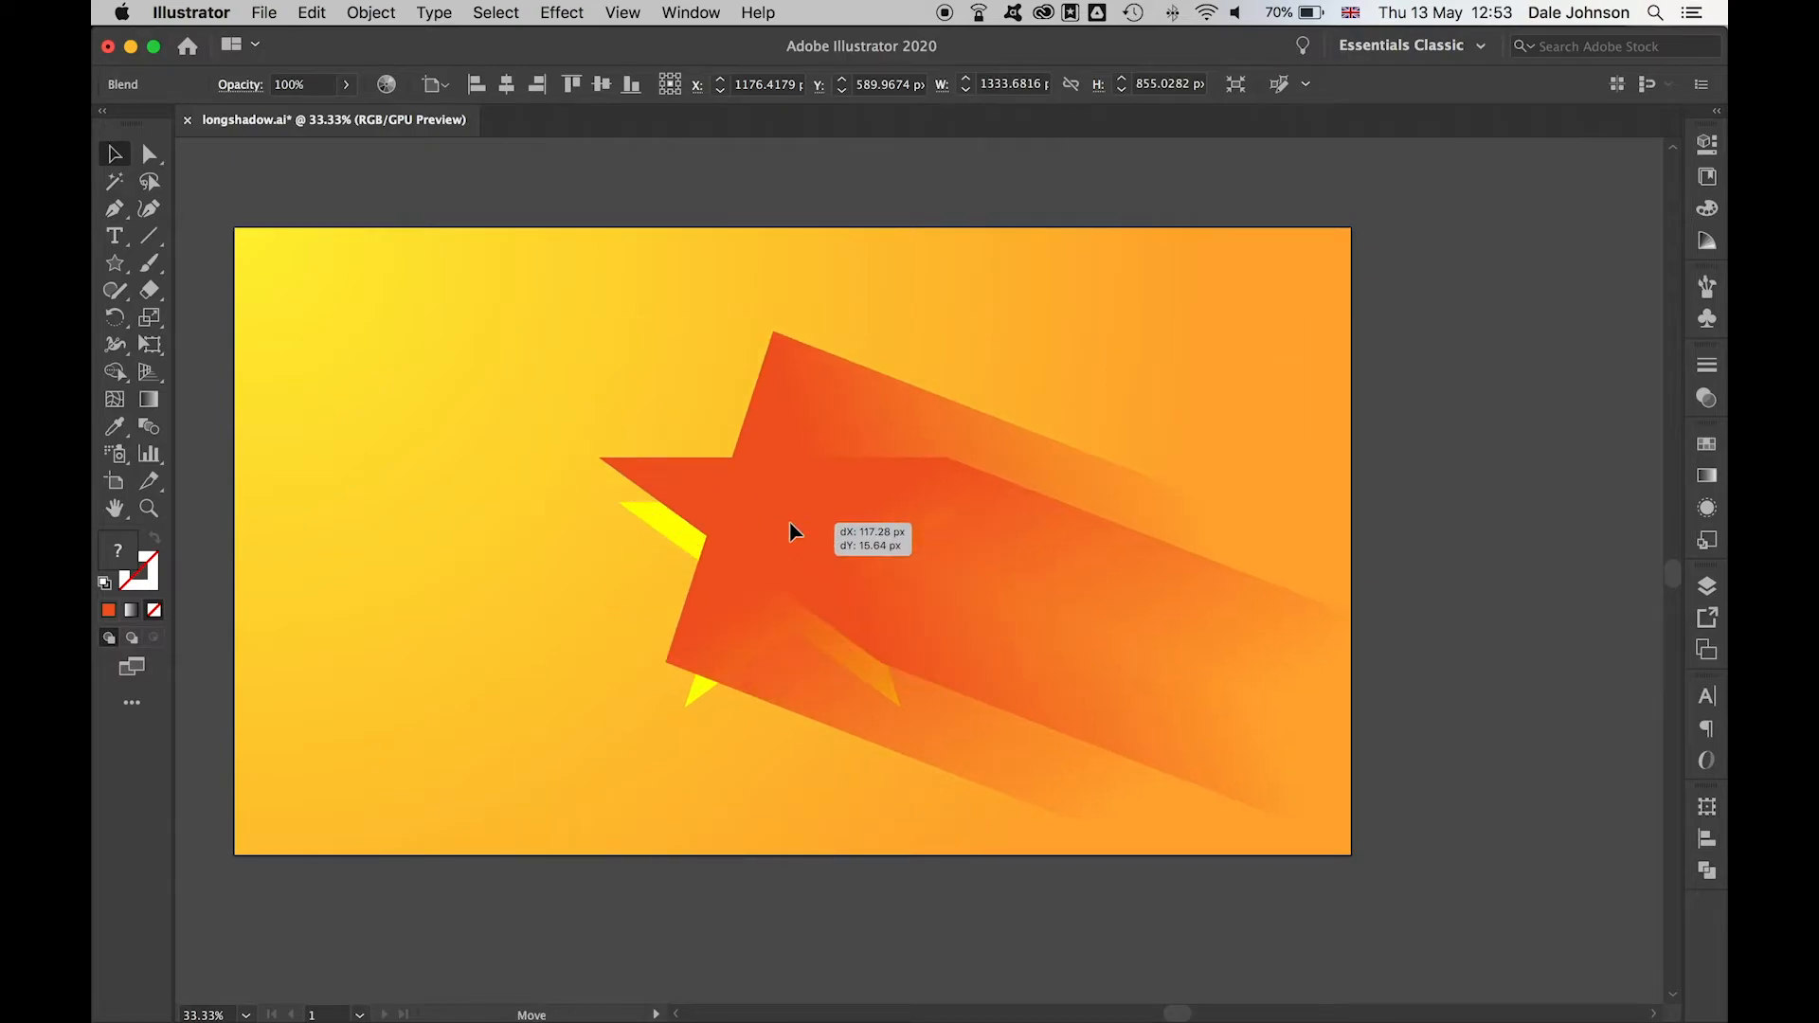
Move the shadow blend right and reverse its front-to-back stacking order
drag(795, 532, 1200, 510)
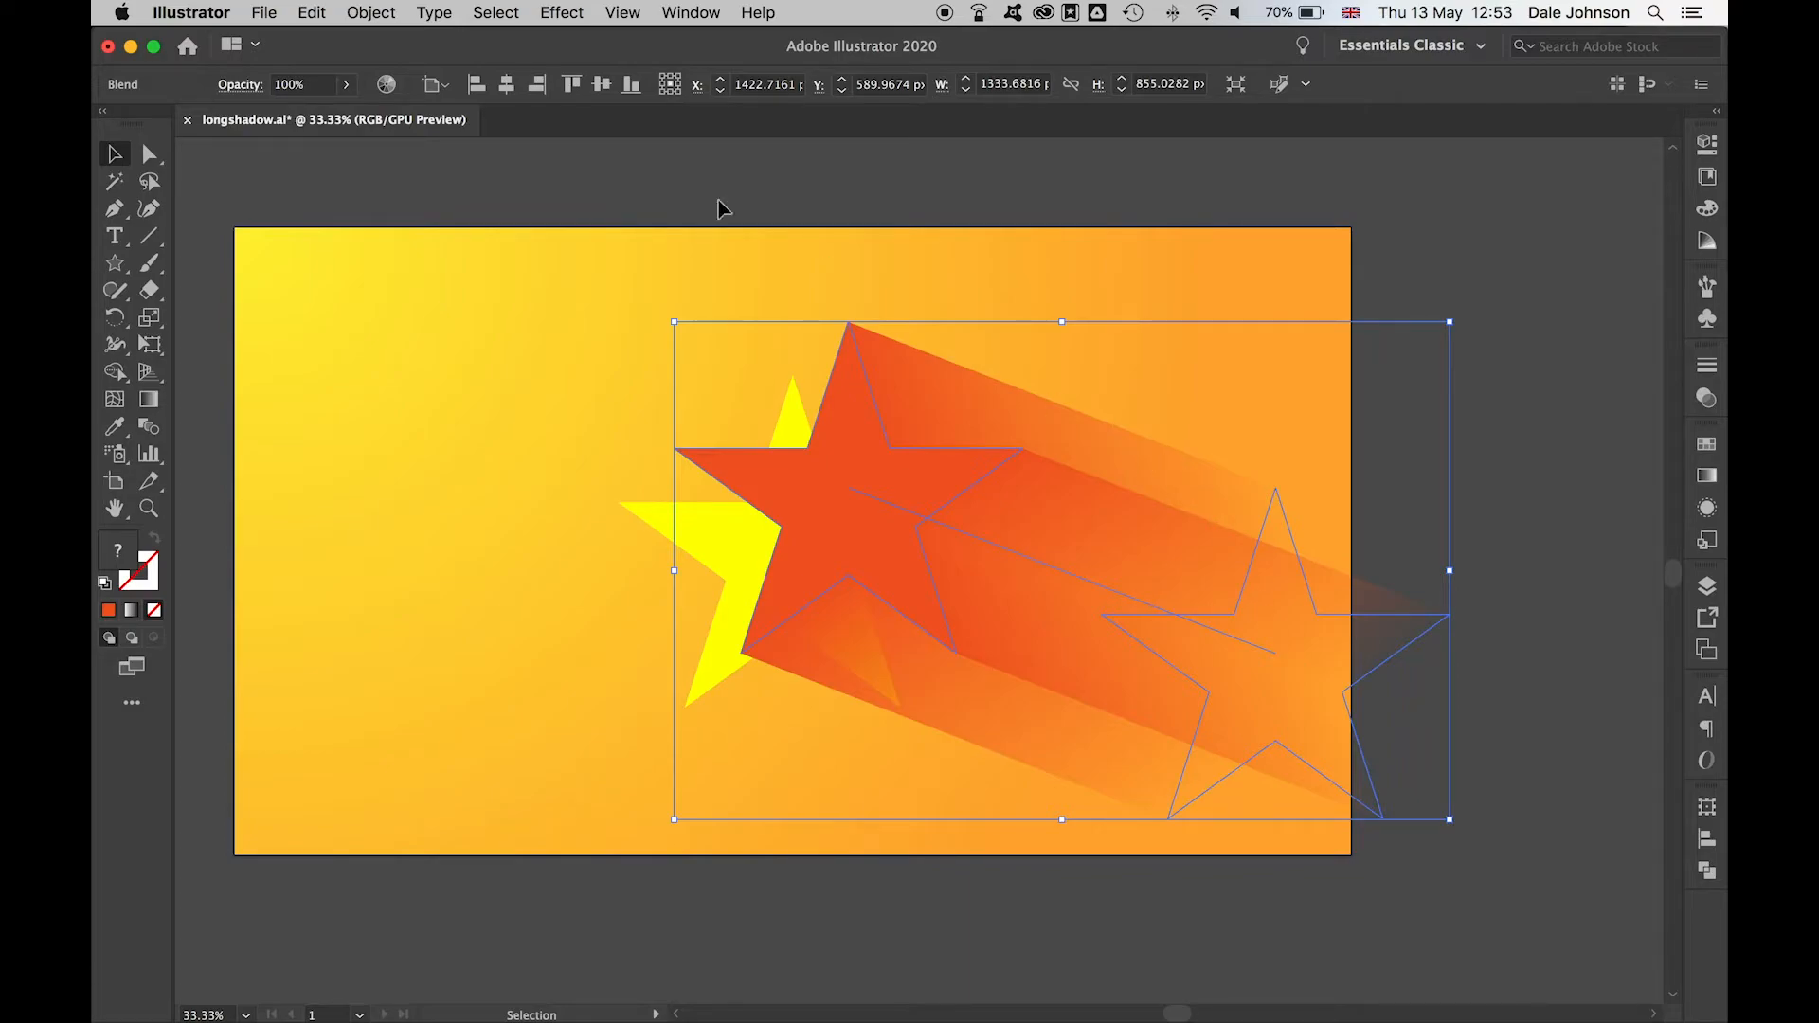
click(370, 12)
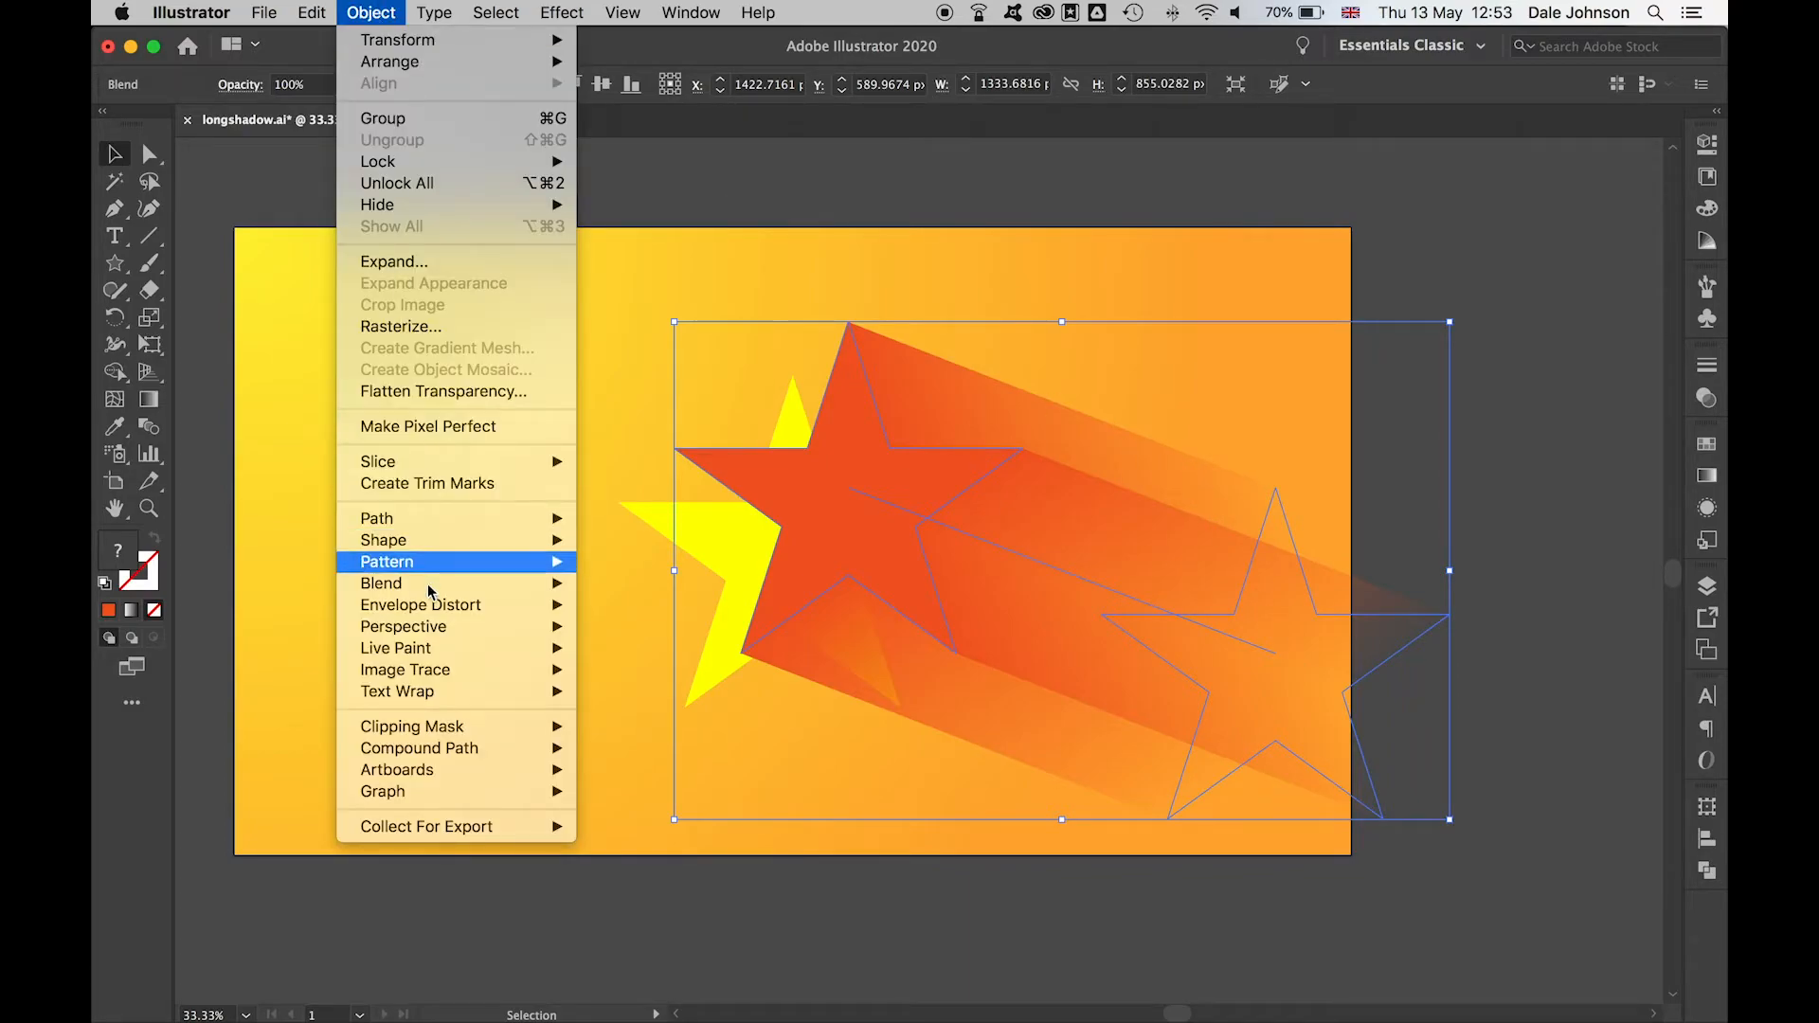
mouse_move(381, 582)
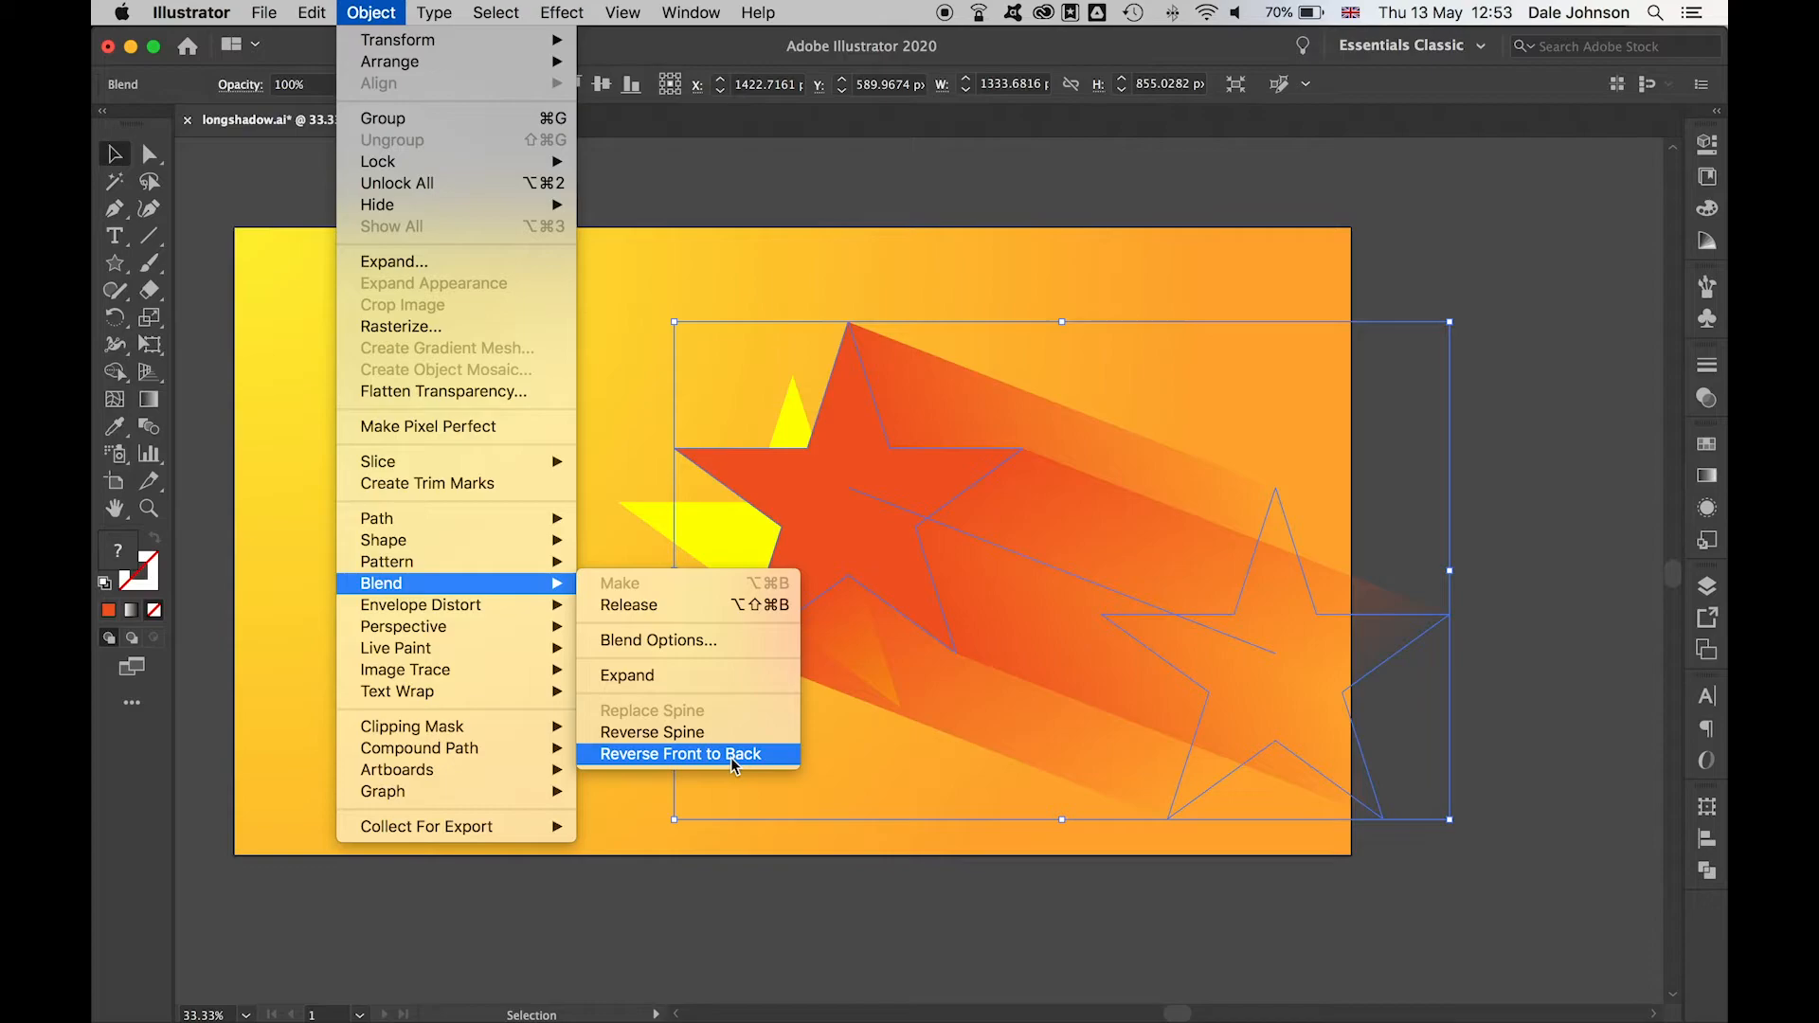
click(678, 754)
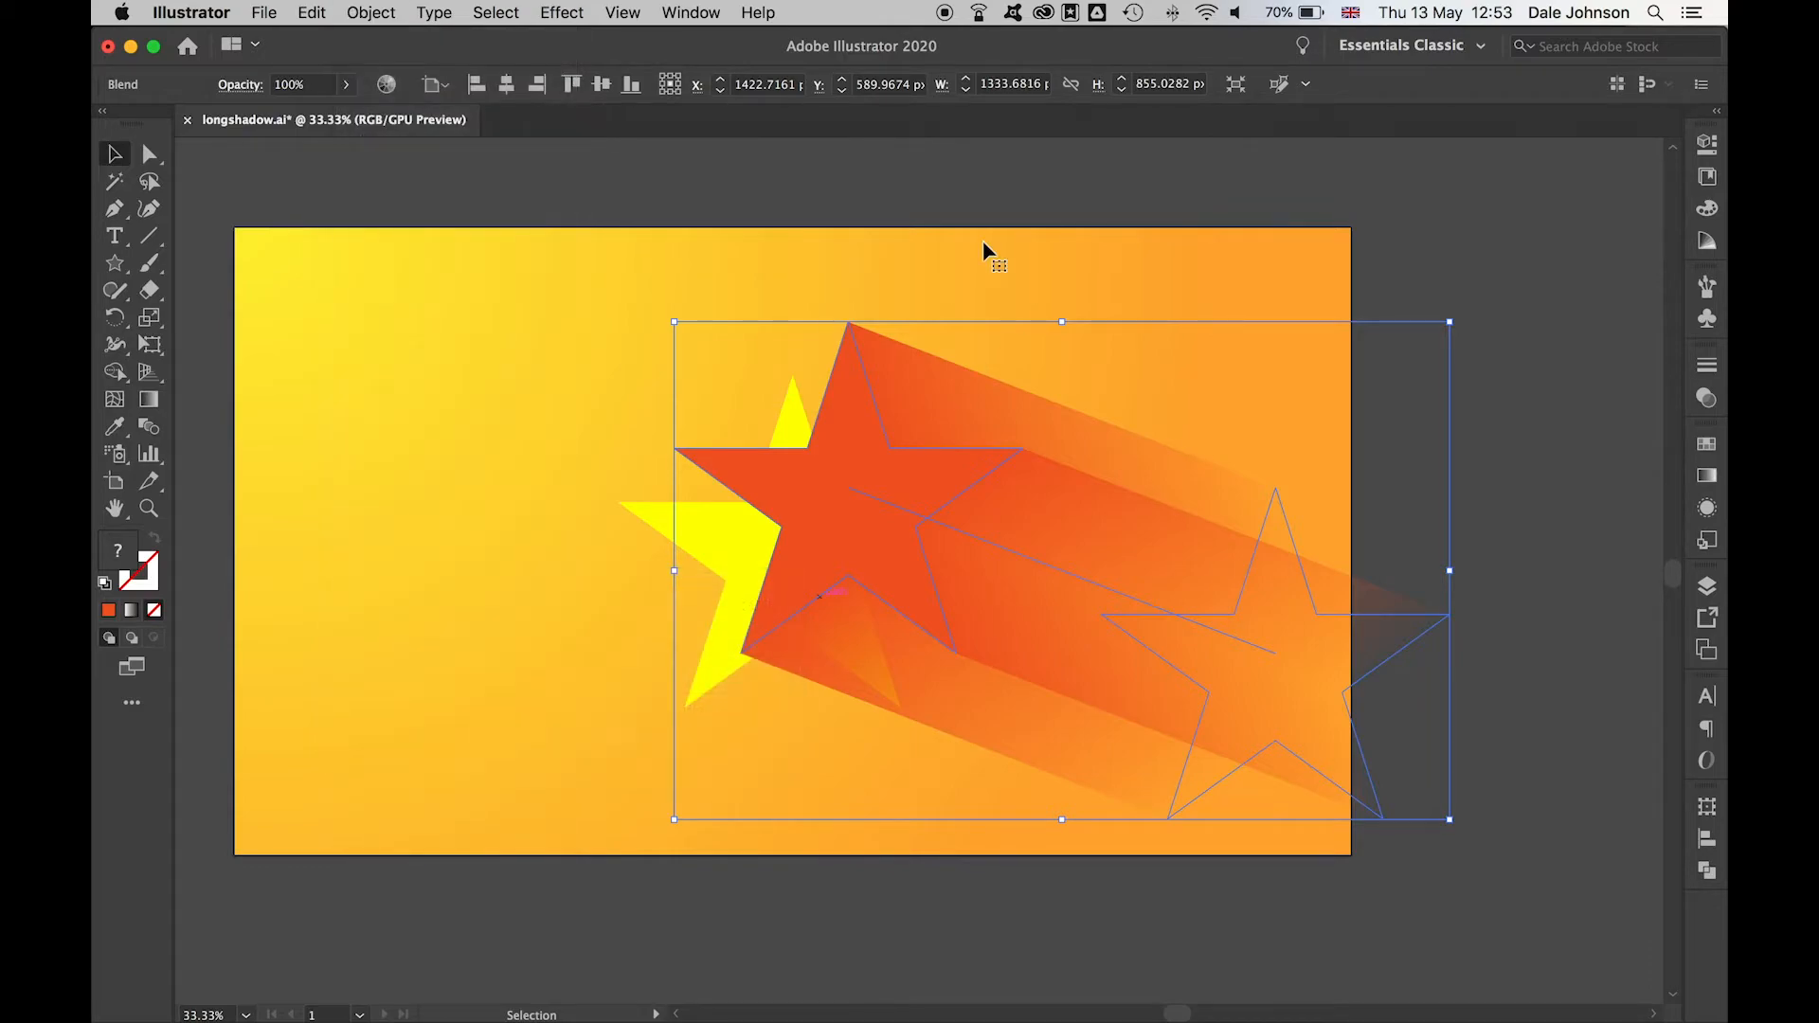
Bring the yellow star to front and snap it over the shadow's leading star using Smart Guides
right_click(899, 568)
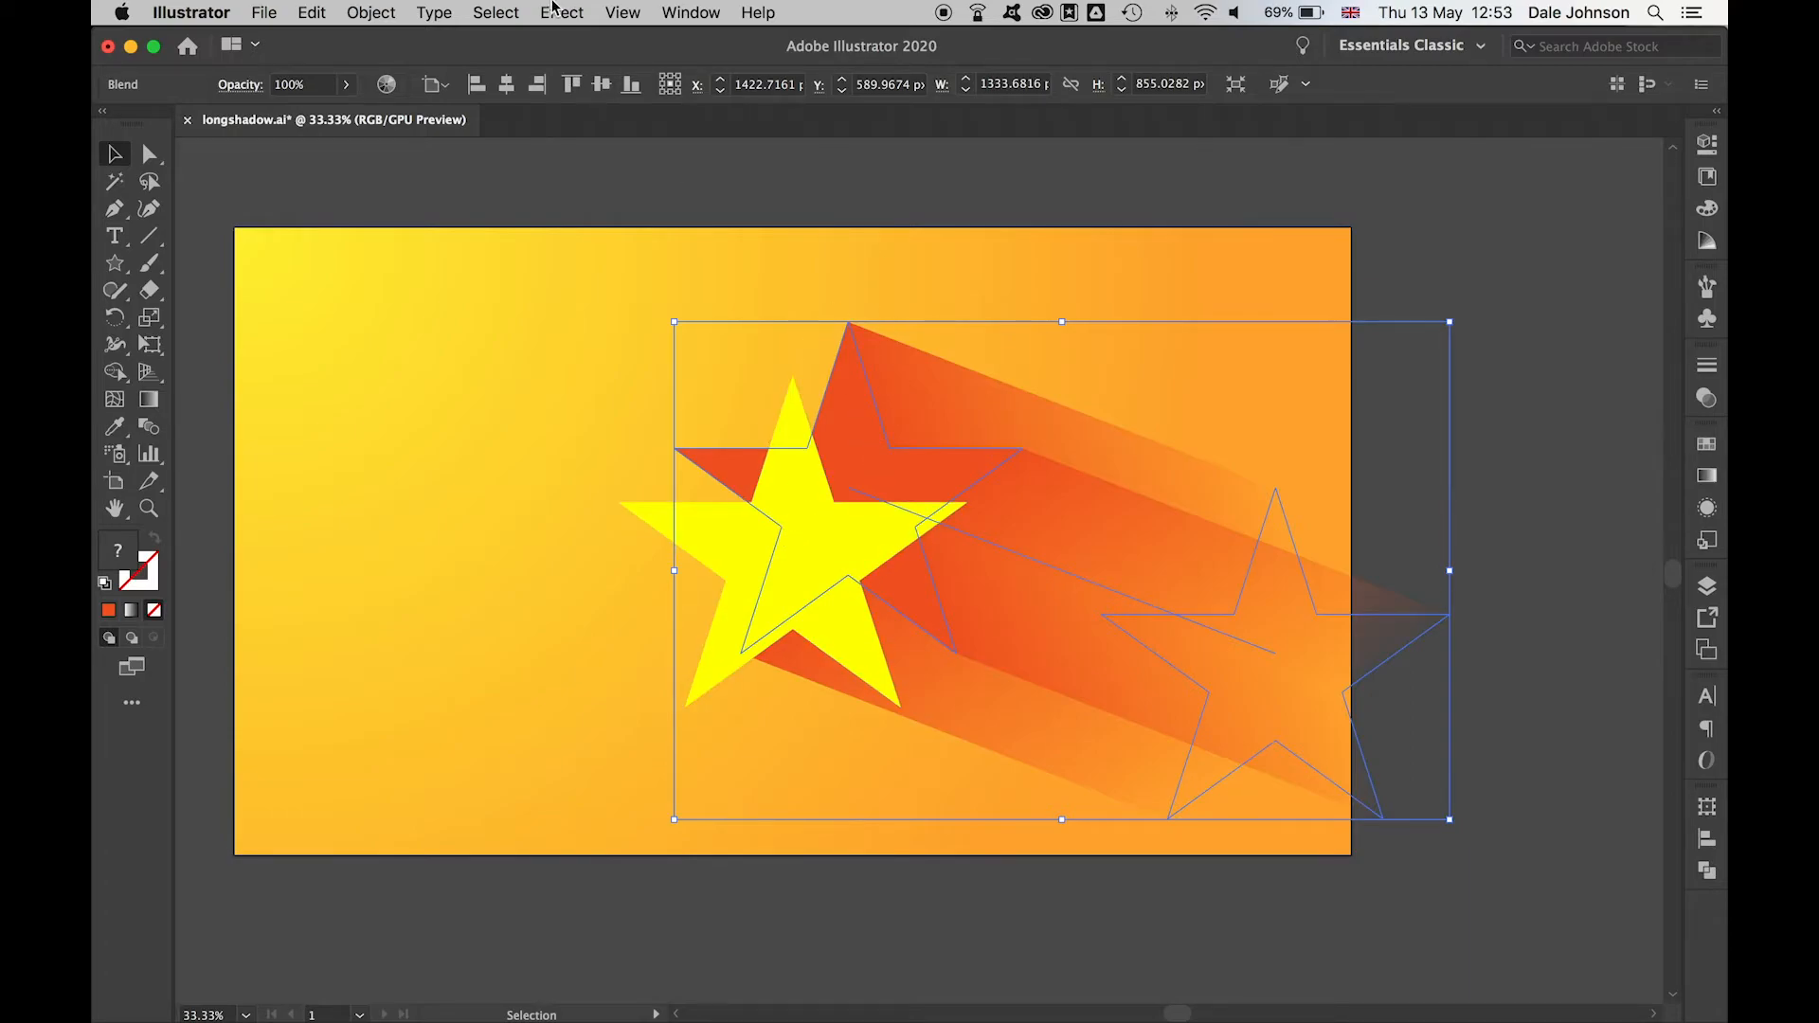
click(624, 13)
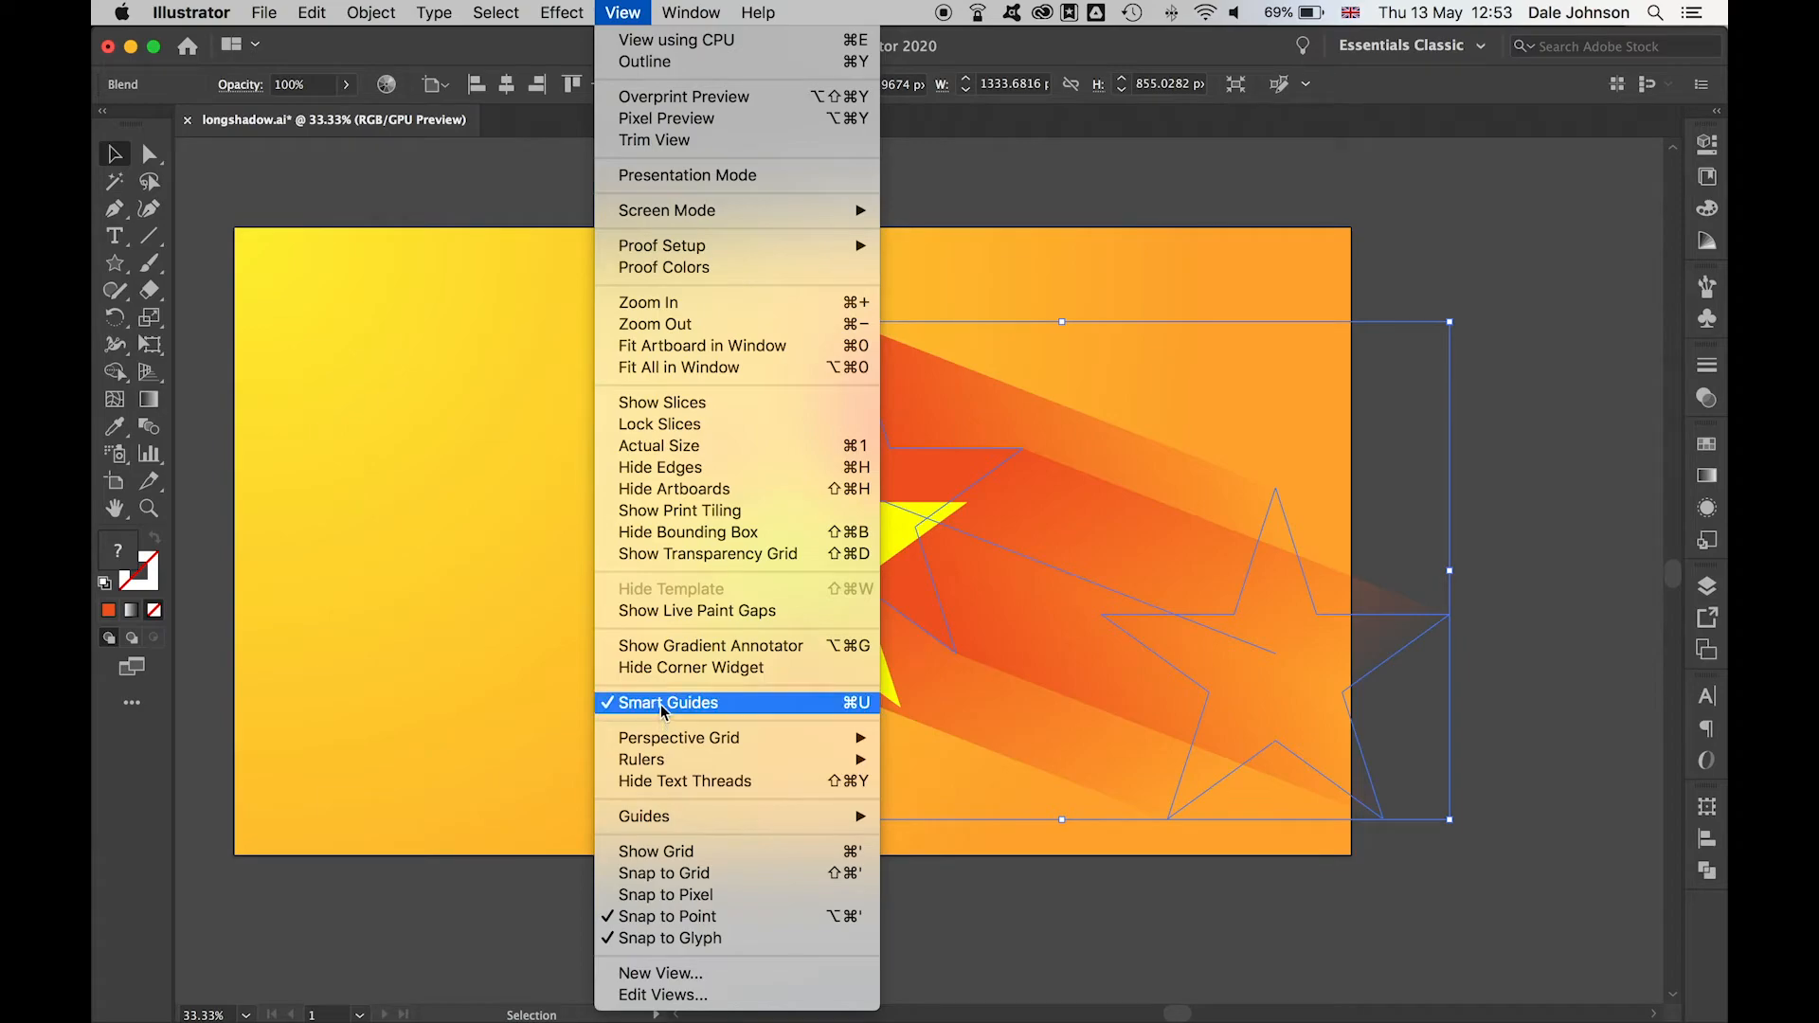
click(667, 702)
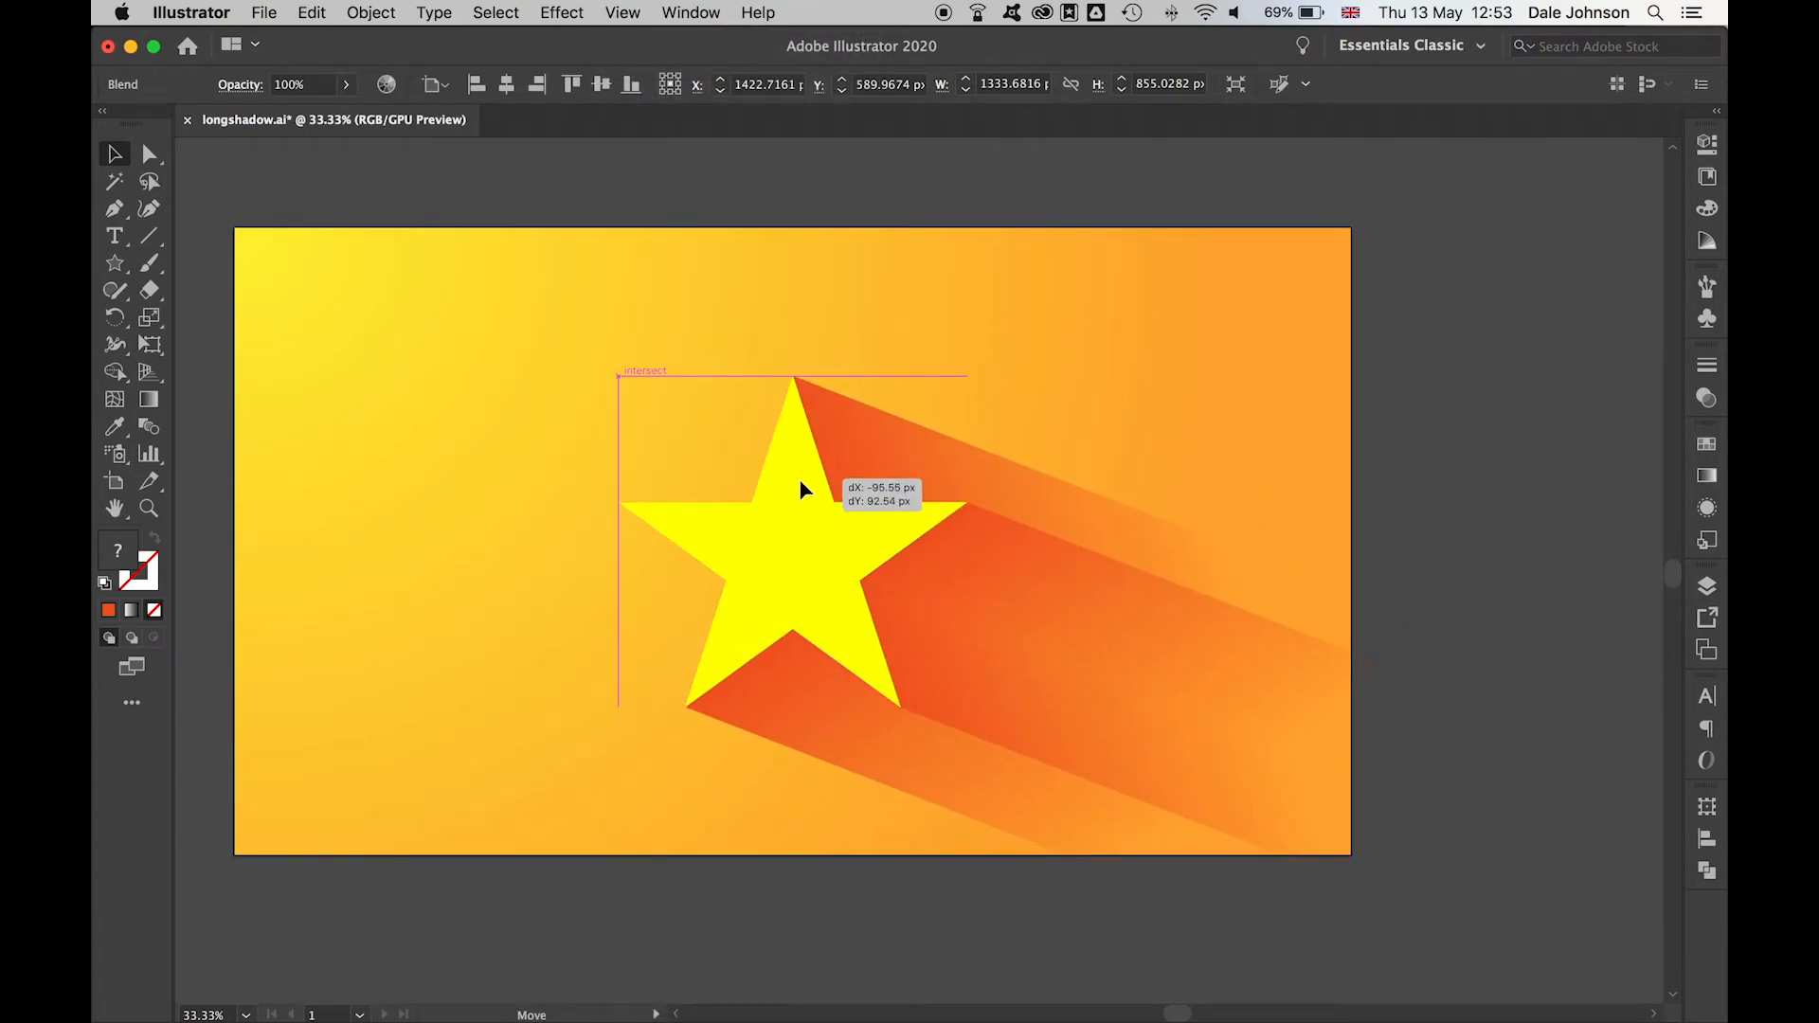
click(1091, 261)
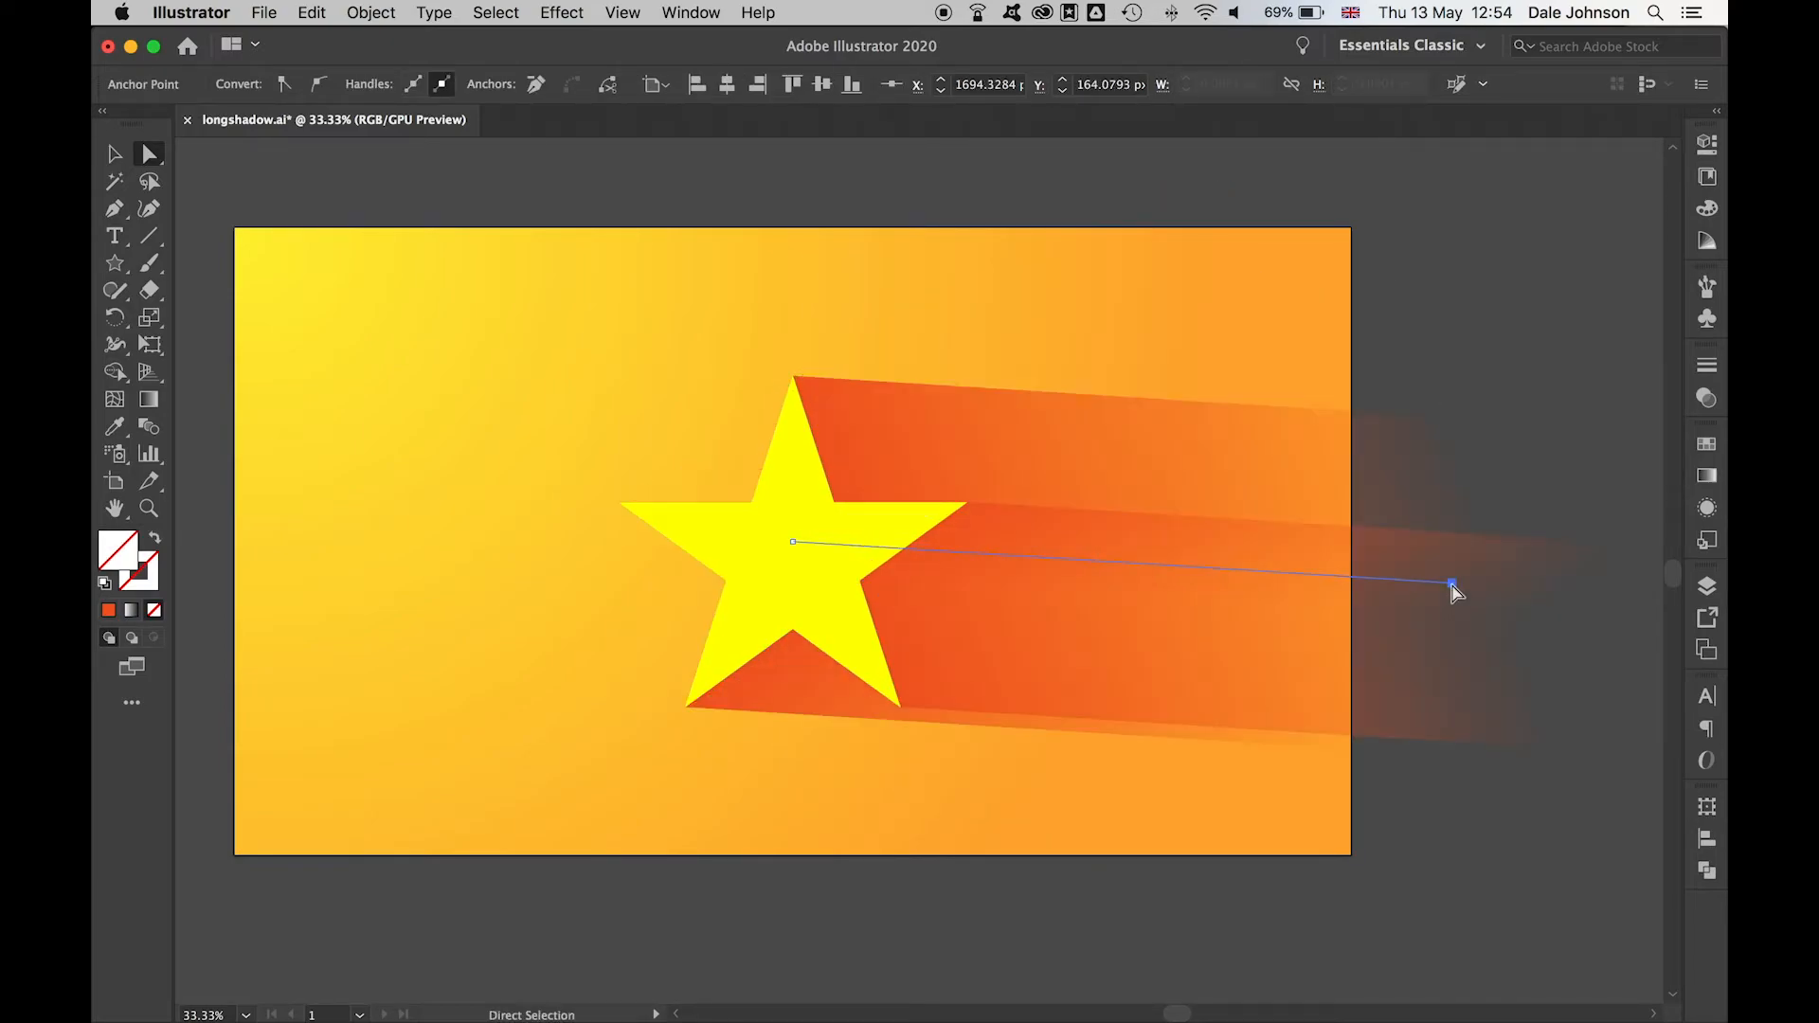
Drag the blend spine's end anchor to try right, lower-right and upper-right shadow angles
drag(1452, 585, 1262, 754)
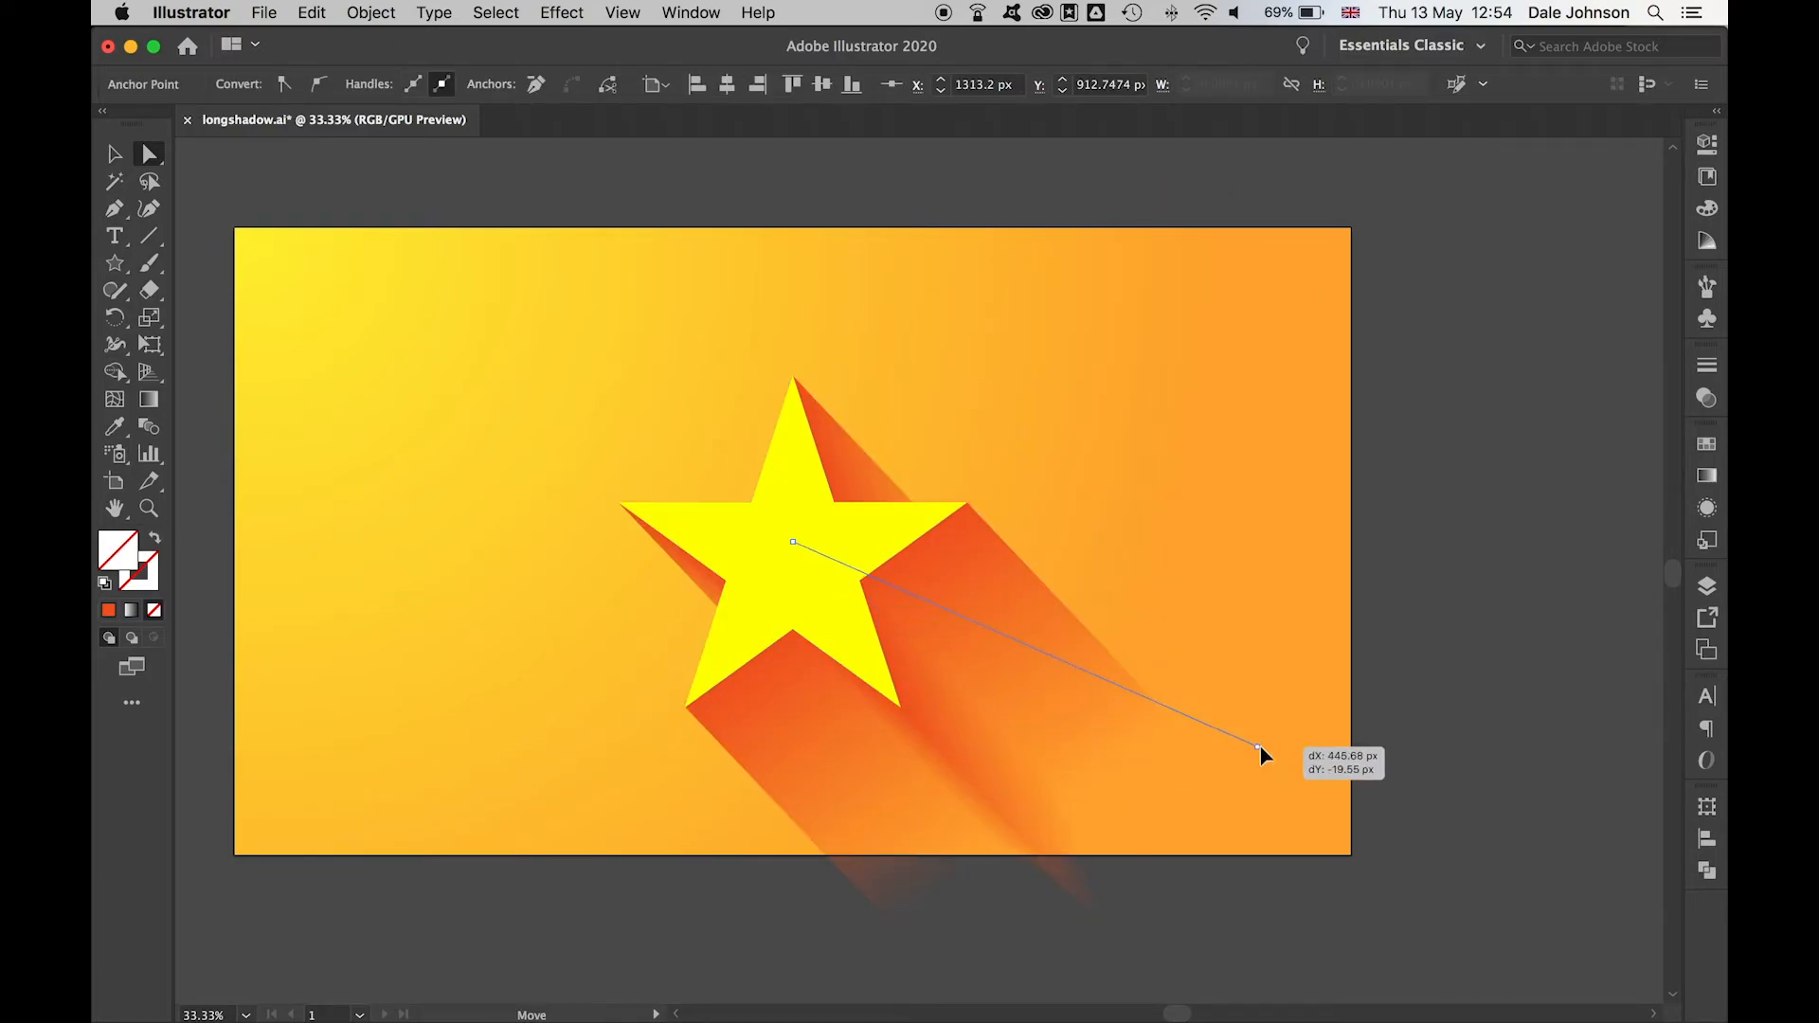
drag(1261, 749, 1276, 334)
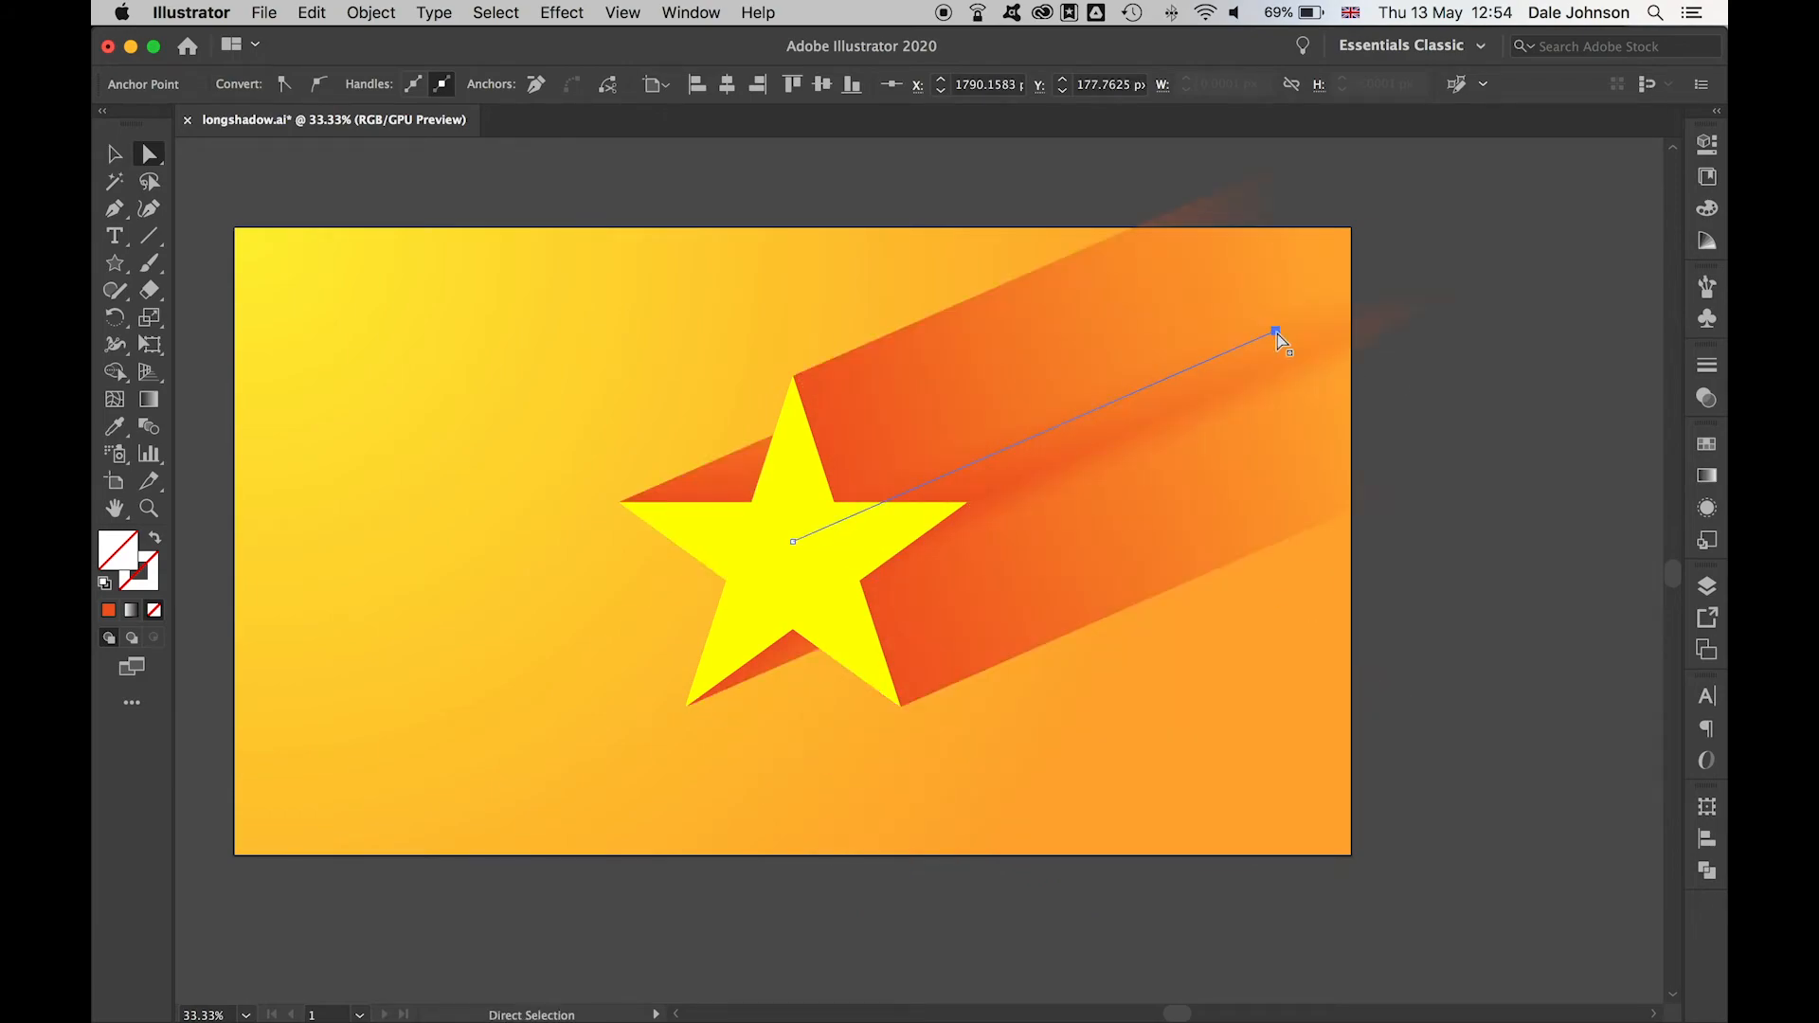
drag(1276, 333, 1246, 673)
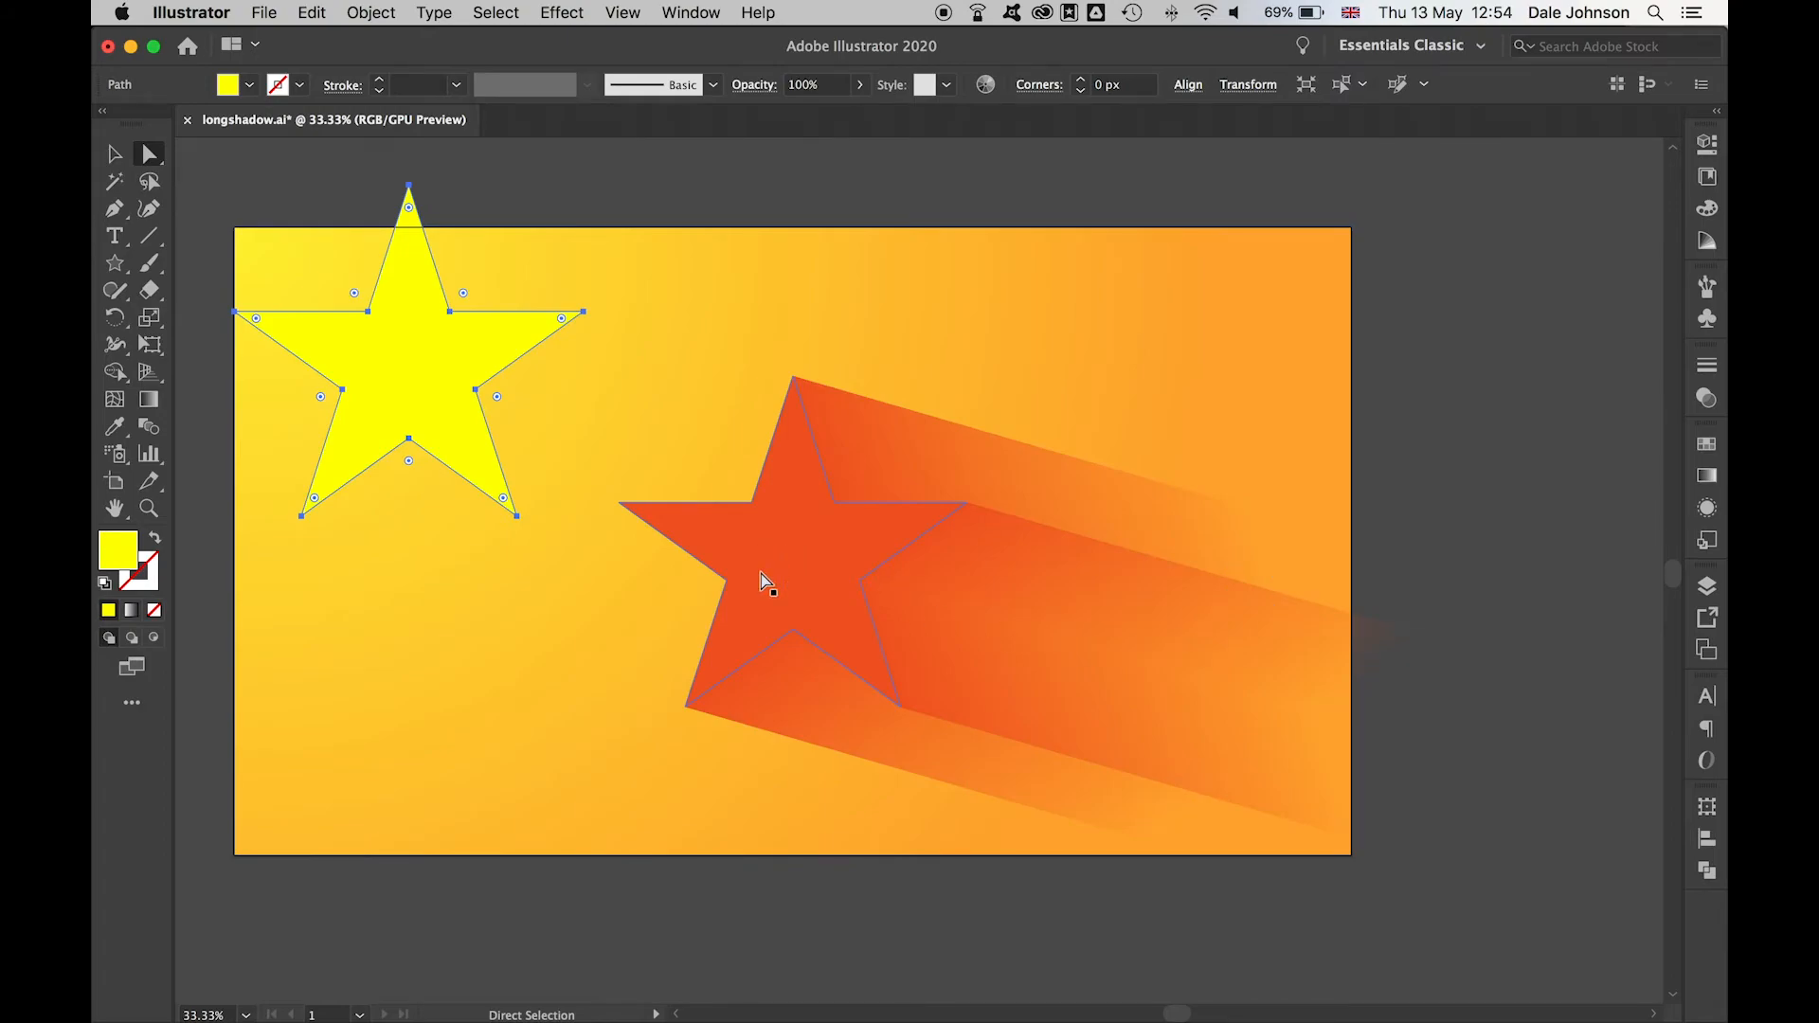
Select the blend path and drag its end anchor so the shadow angles toward the lower right
click(1706, 444)
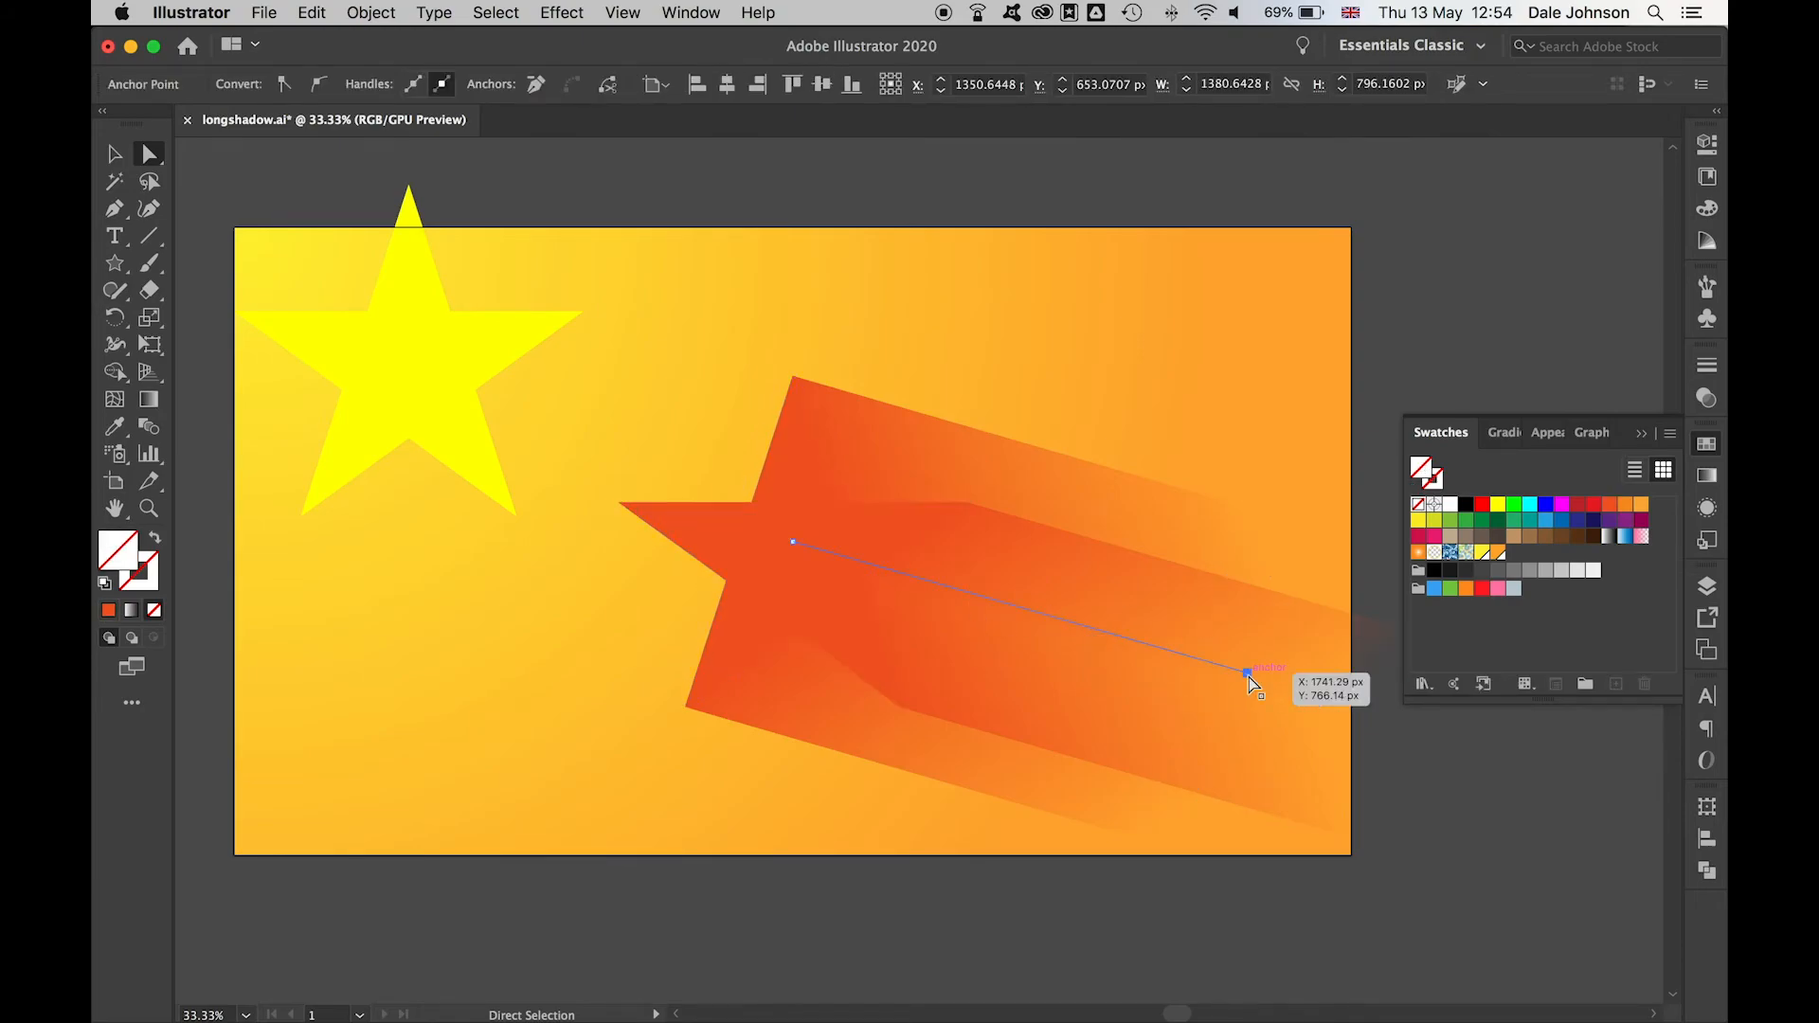
drag(1247, 678, 1172, 717)
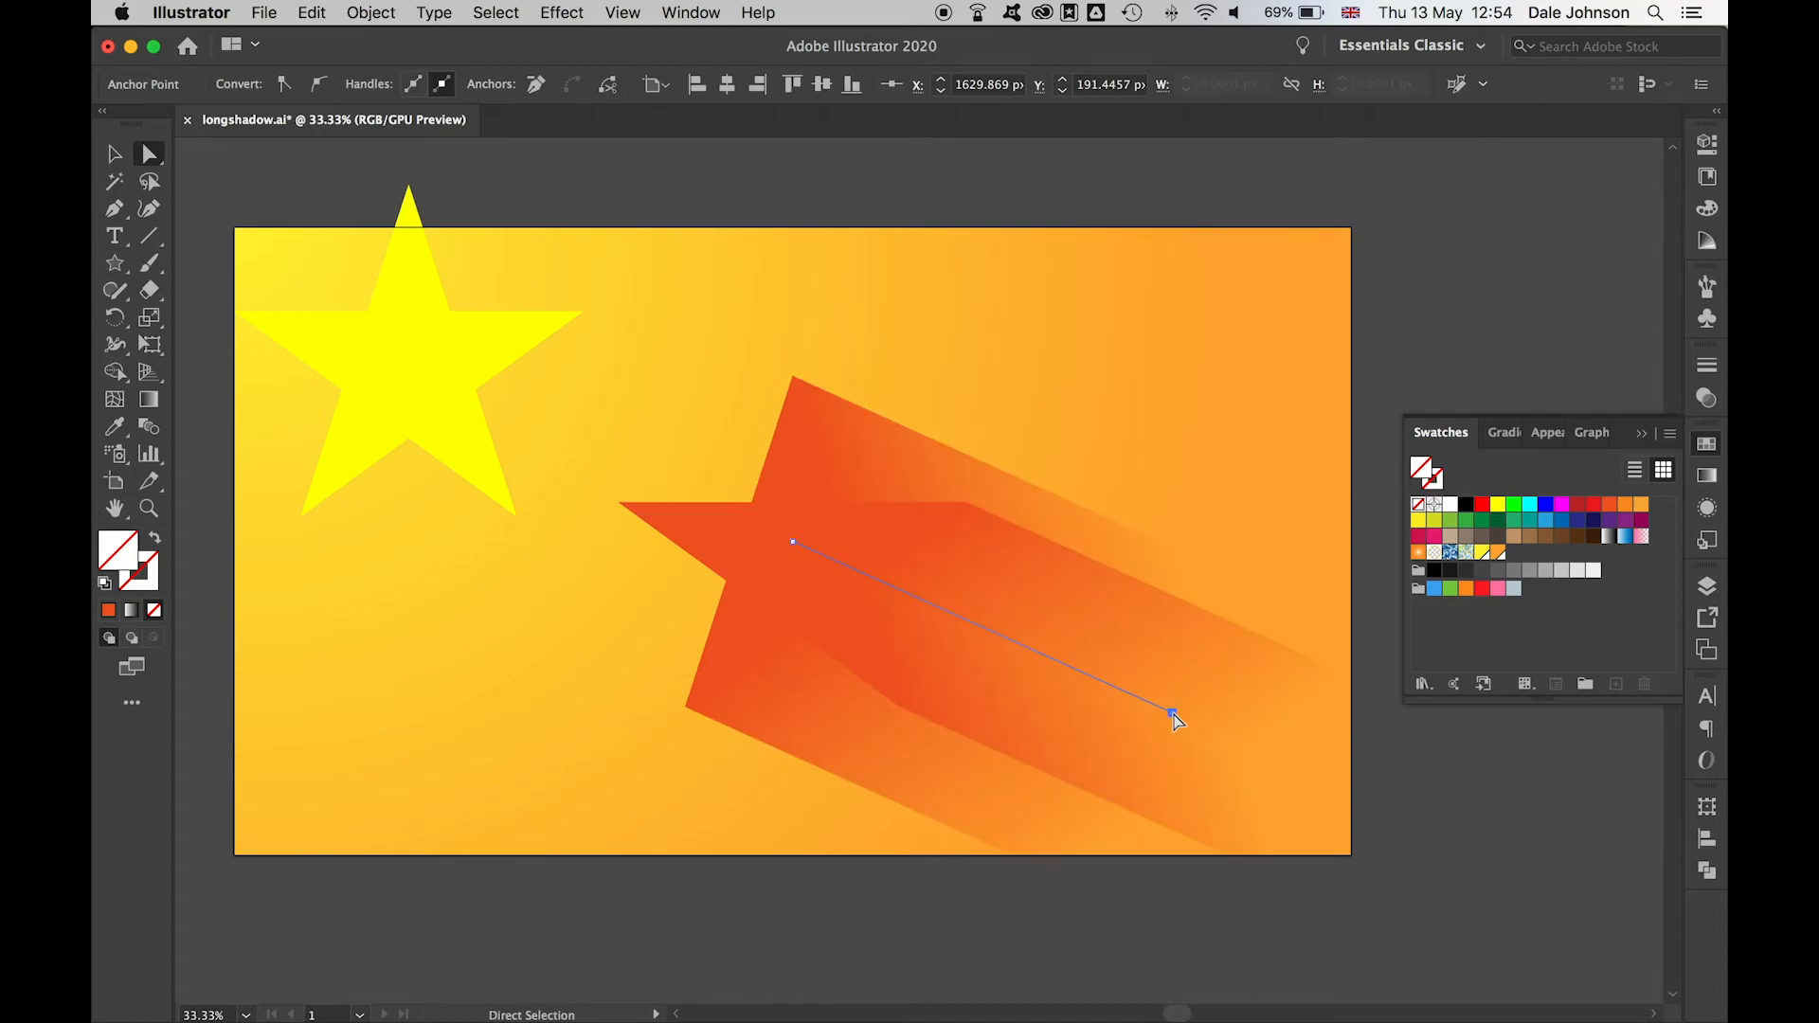
drag(1171, 716, 1251, 670)
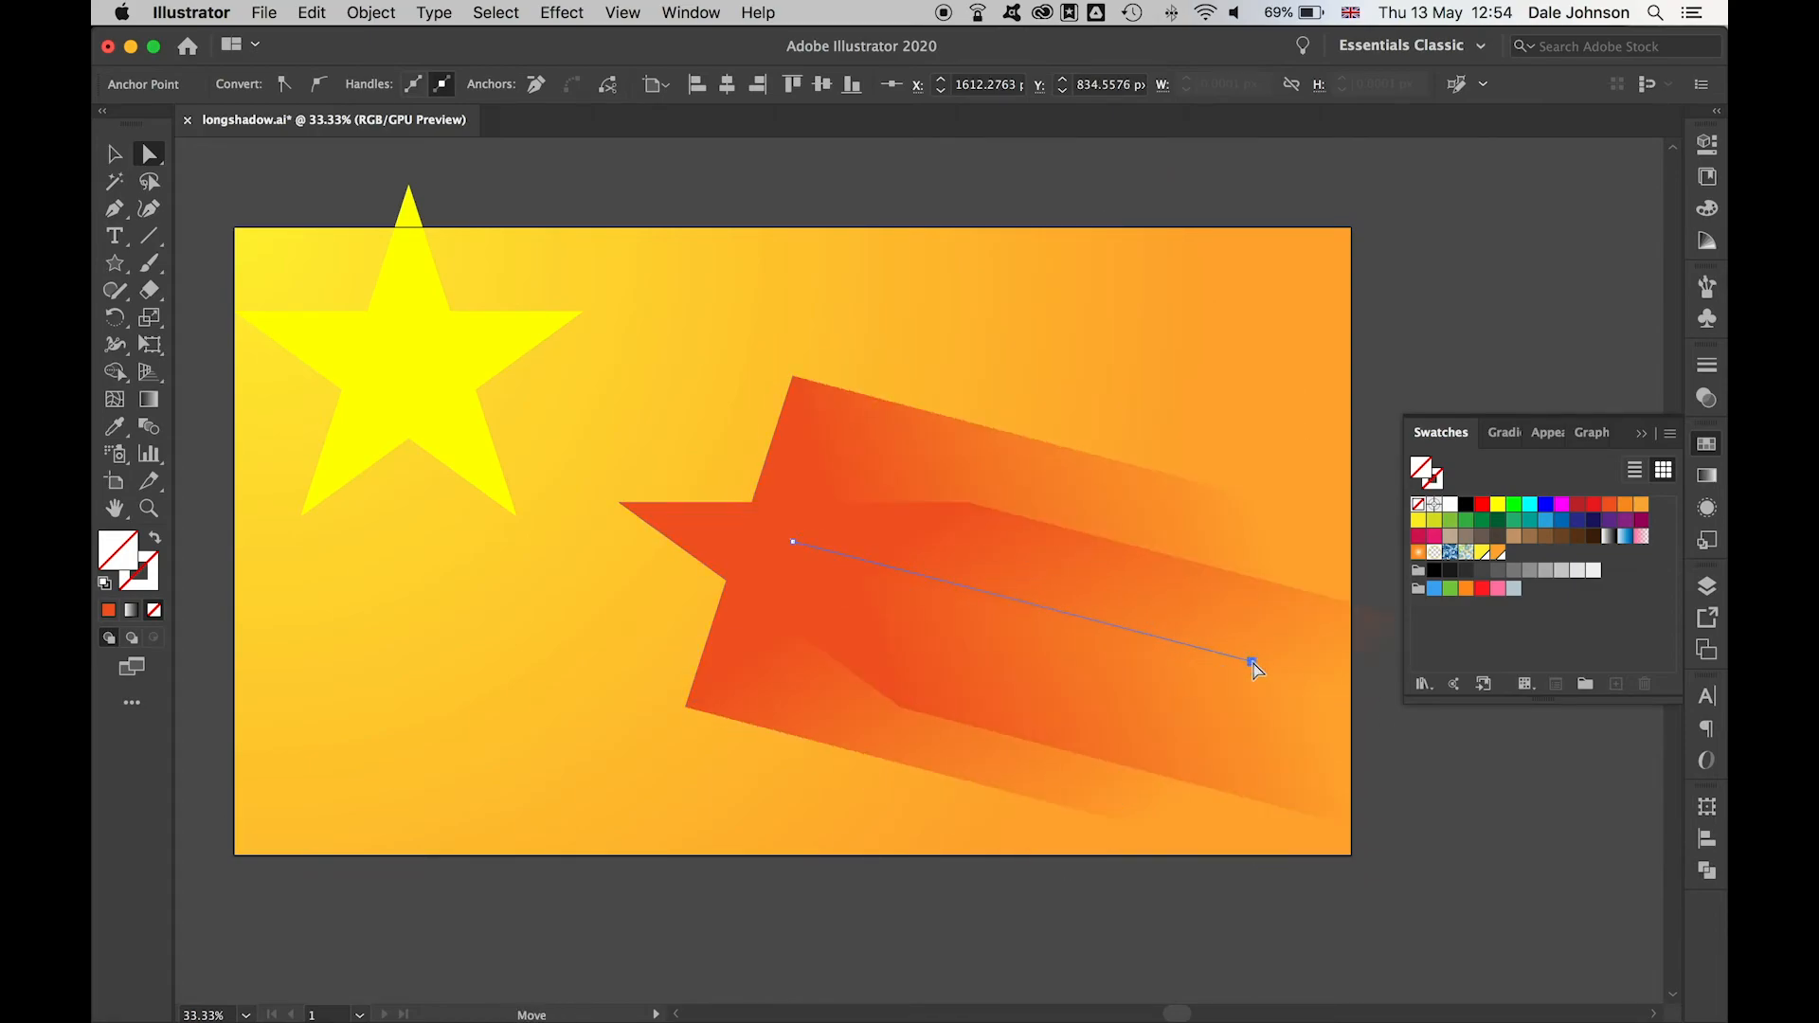